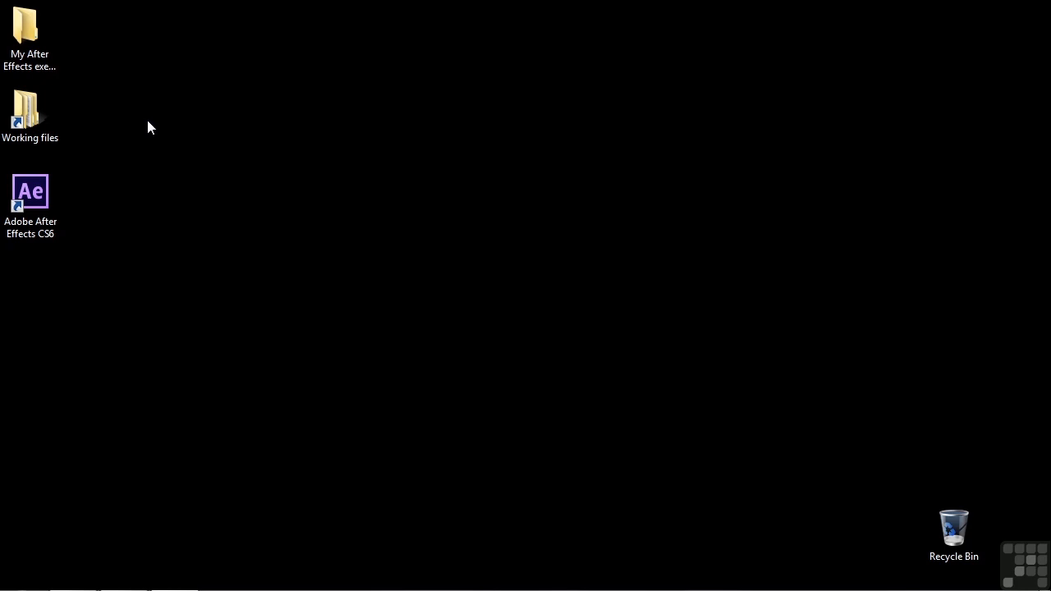
# Open 1101-track-mattes.aep from the Working files / After Effects projects folder
pyautogui.click(33, 115)
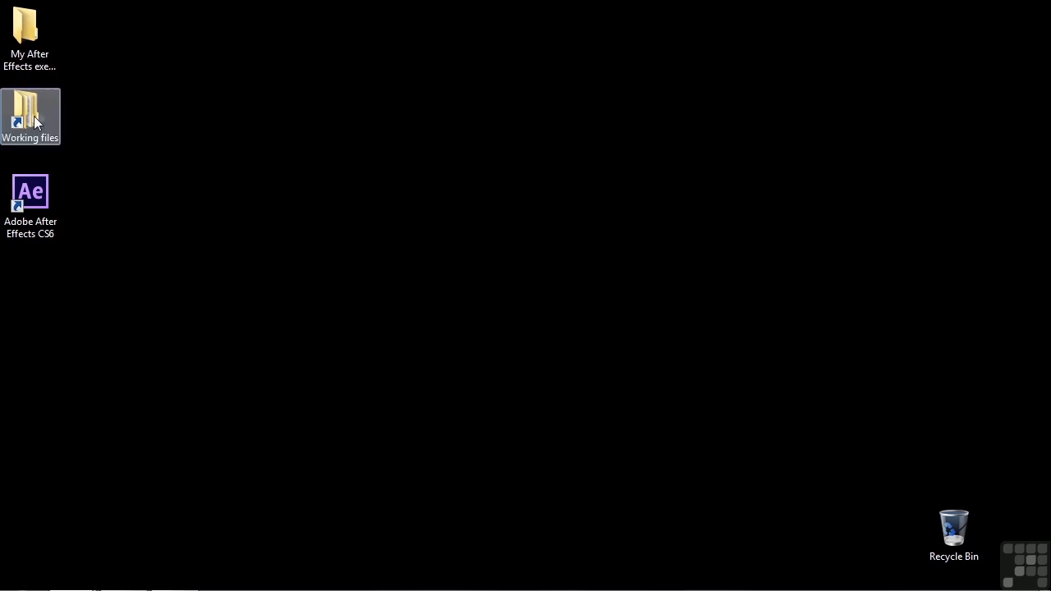
pyautogui.doubleClick(30, 112)
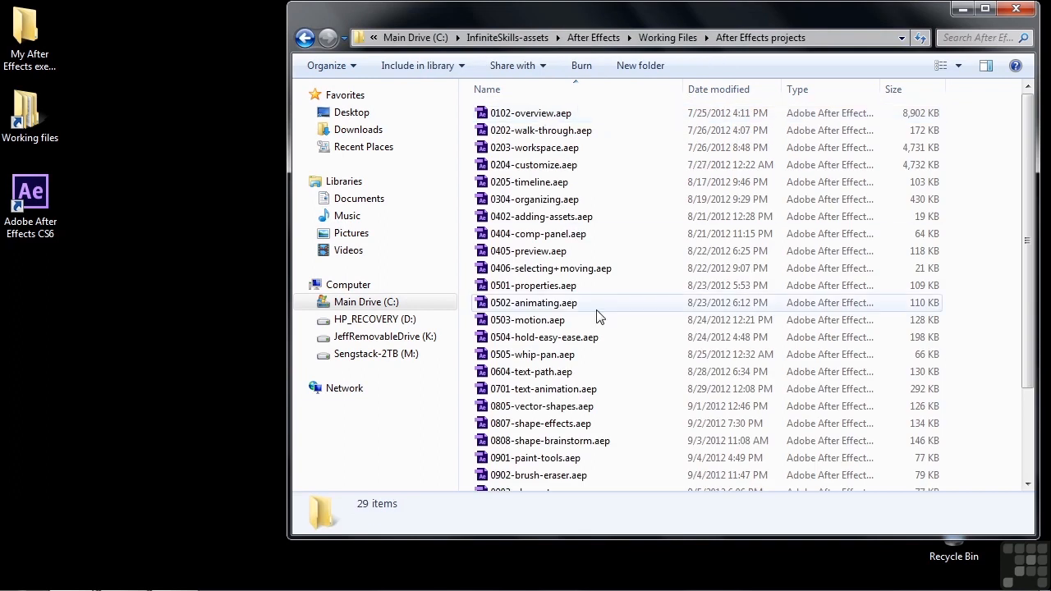
pyautogui.scroll(-3)
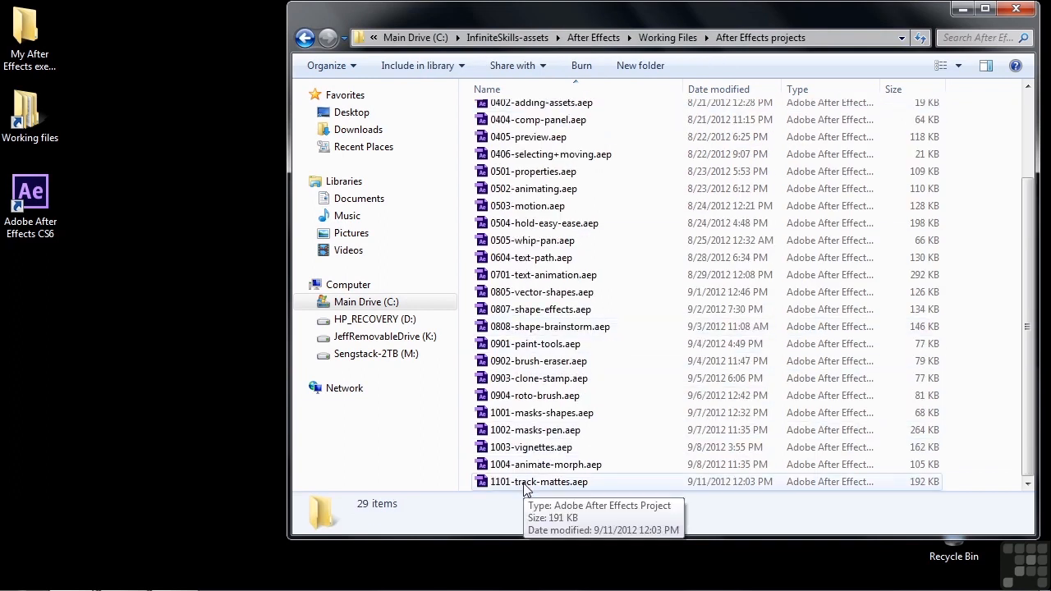
pyautogui.doubleClick(535, 481)
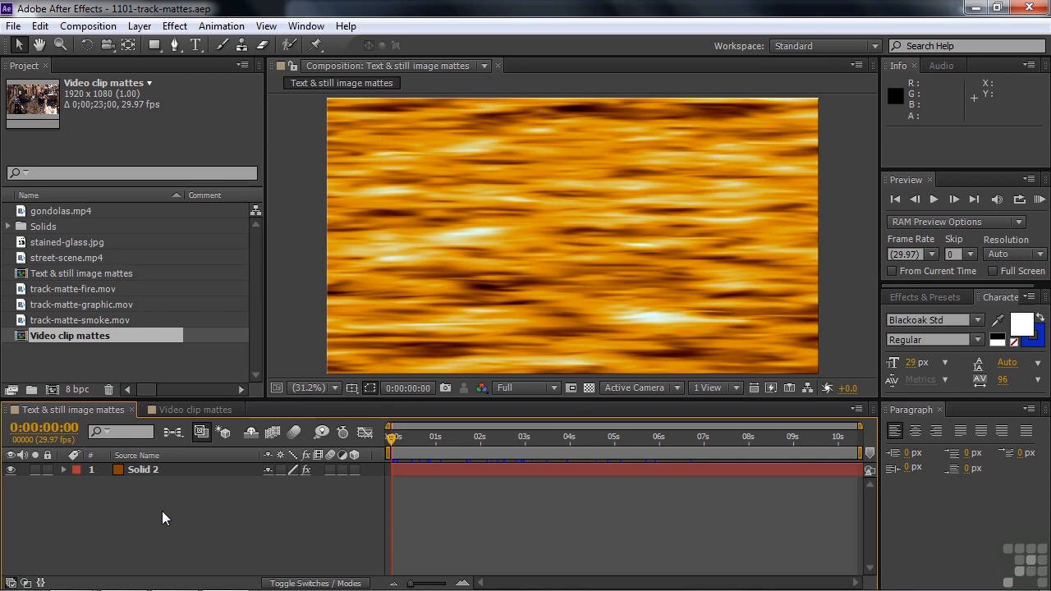
pyautogui.moveTo(659, 205)
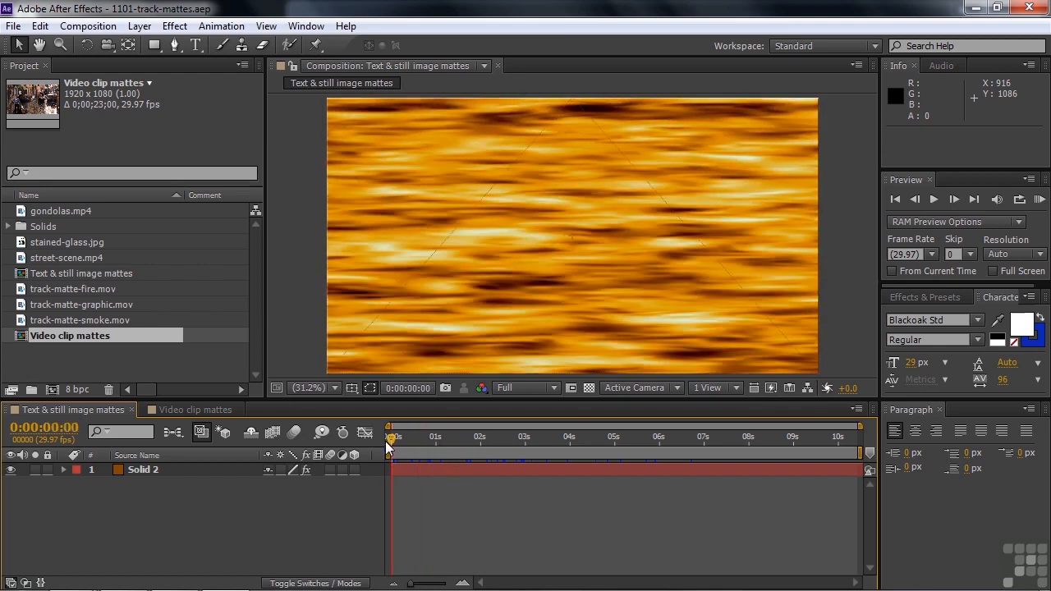
pyautogui.moveTo(391, 447)
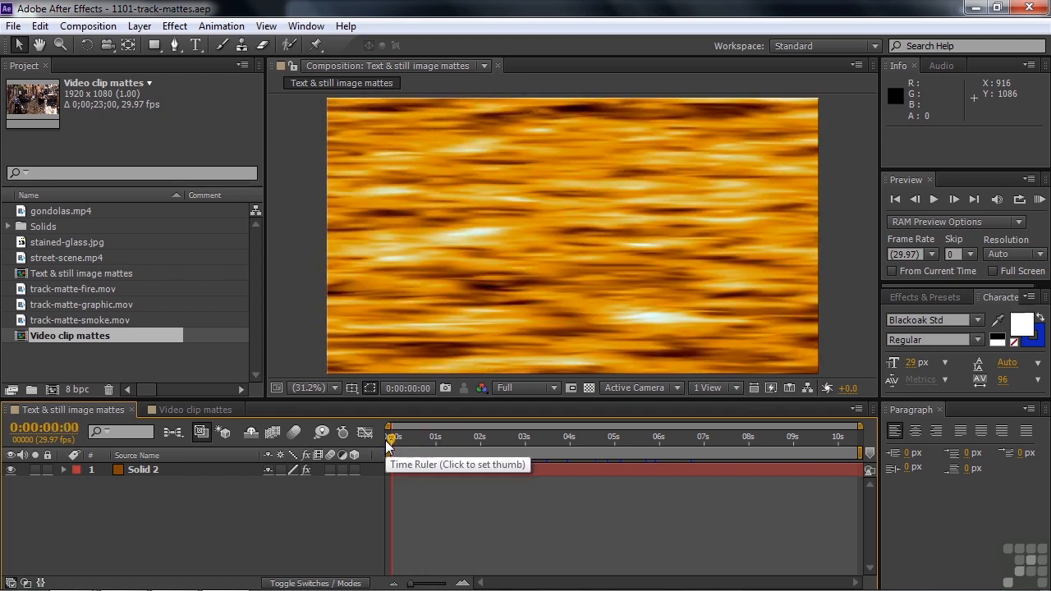
# Add gondolas.mp4 from the Project panel as a layer above Solid 2
pyautogui.click(61, 210)
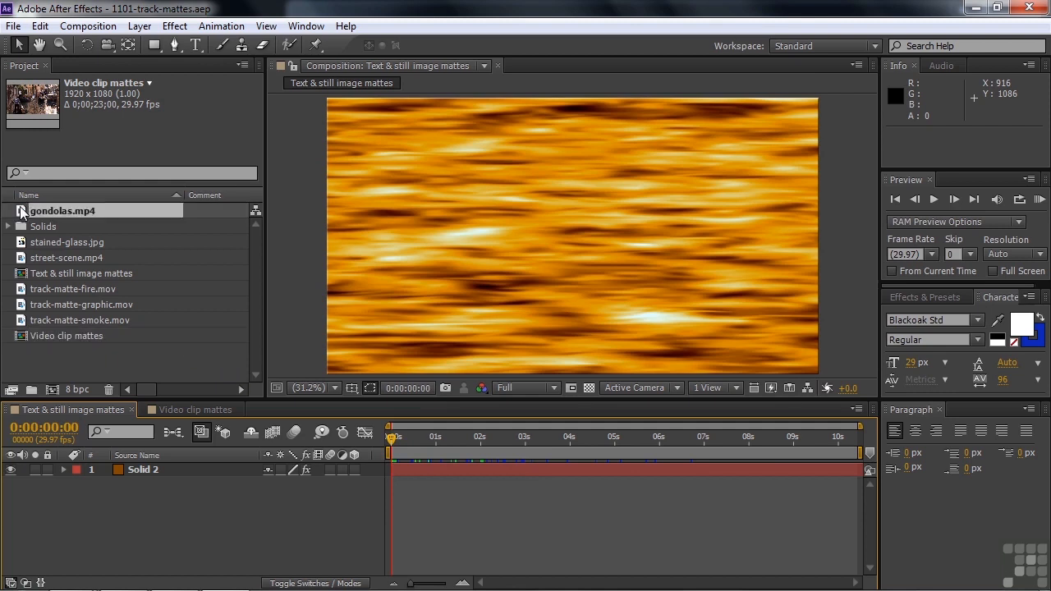
pyautogui.click(62, 210)
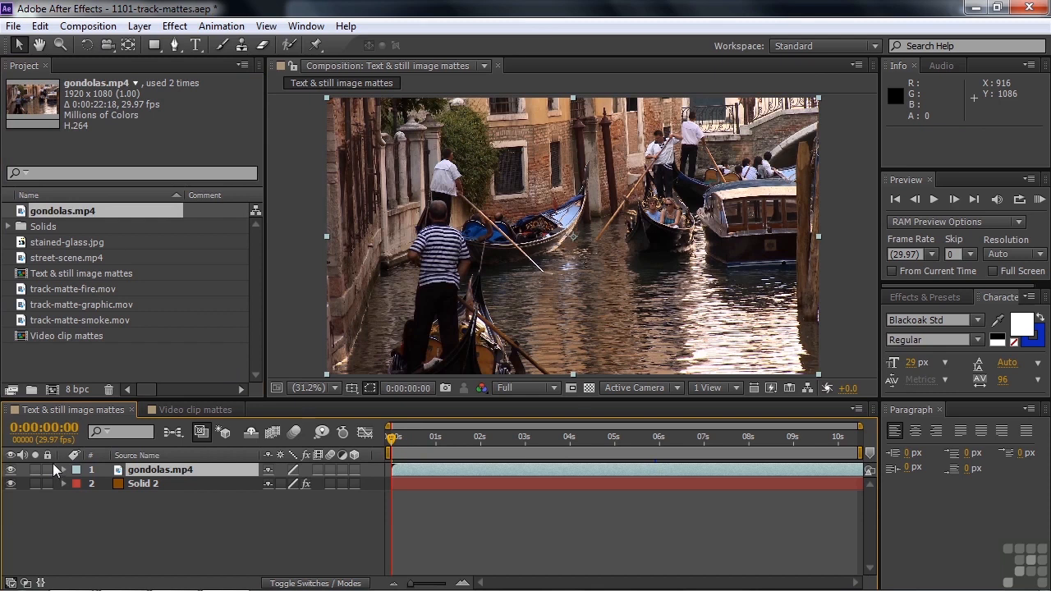
pyautogui.moveTo(744, 263)
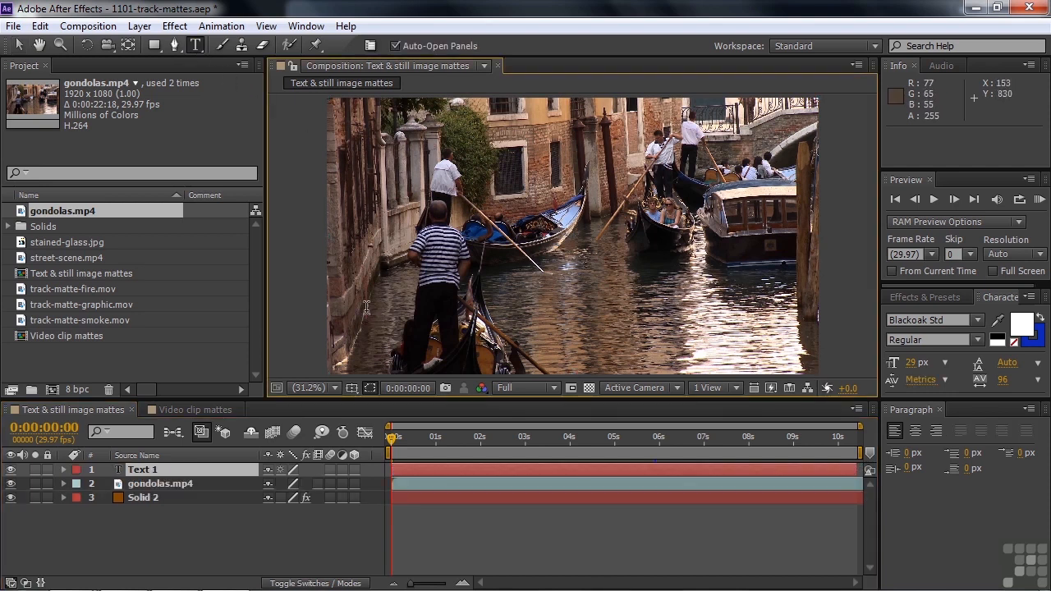
# Create a 'Venetian gondolas' text layer and nudge it lower right over the canal scene
pyautogui.write('Venetian gon')
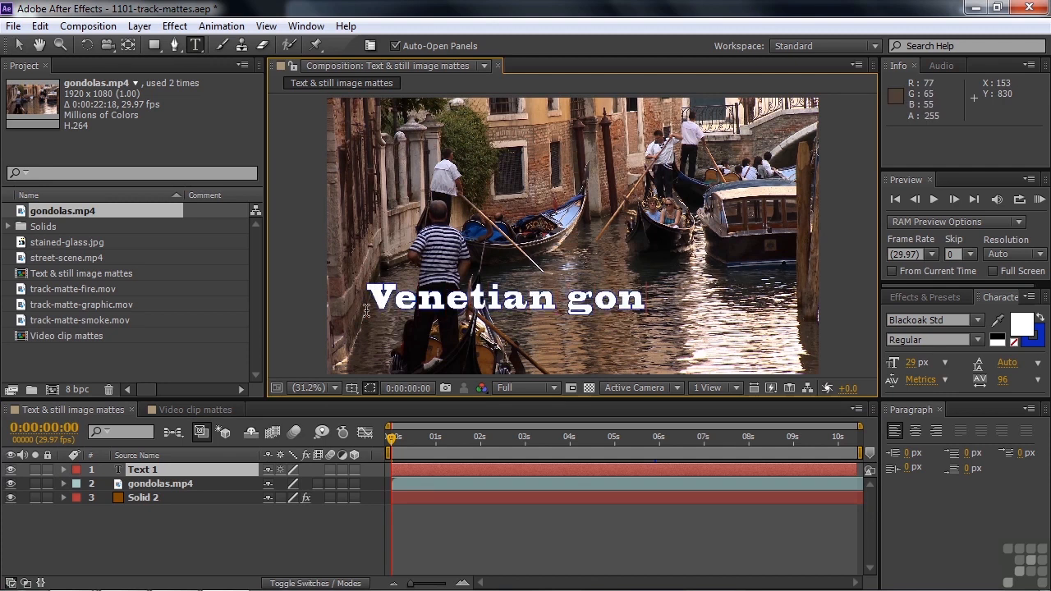
pyautogui.write('dolas')
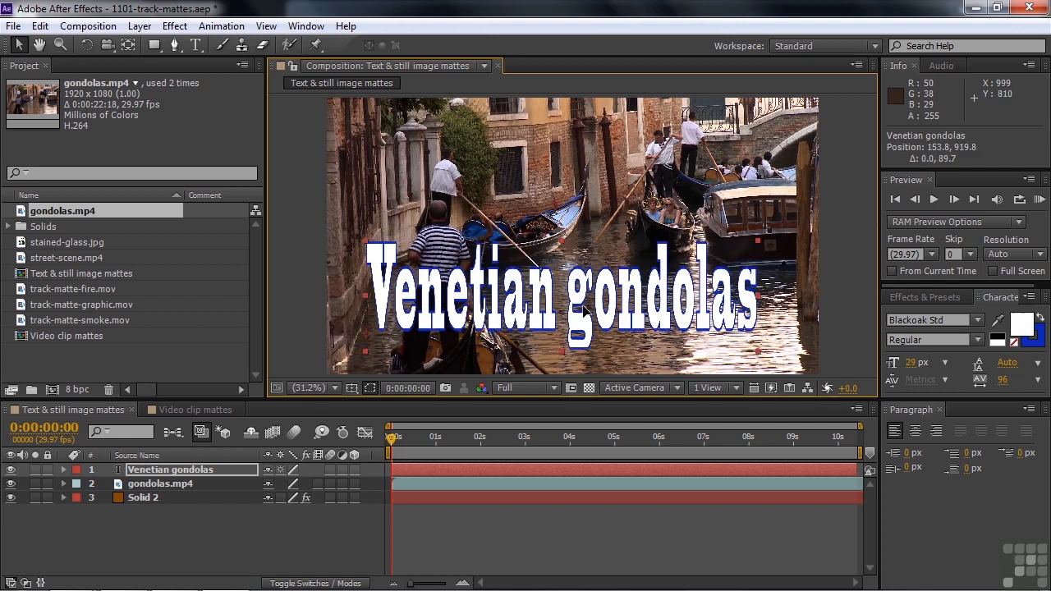
pyautogui.moveTo(559, 292); pyautogui.dragTo(591, 329)
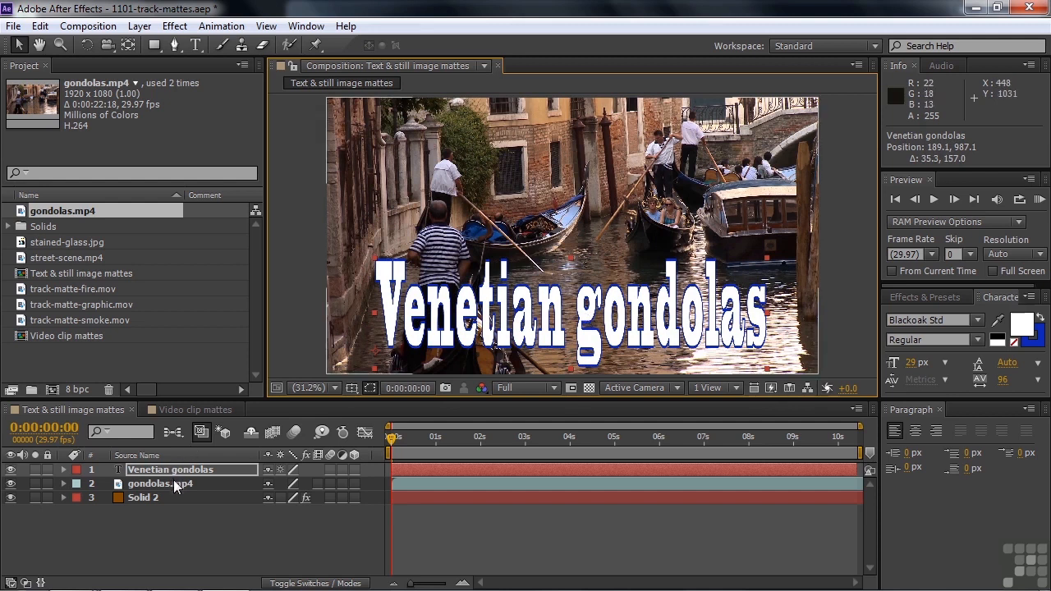
pyautogui.moveTo(433, 335)
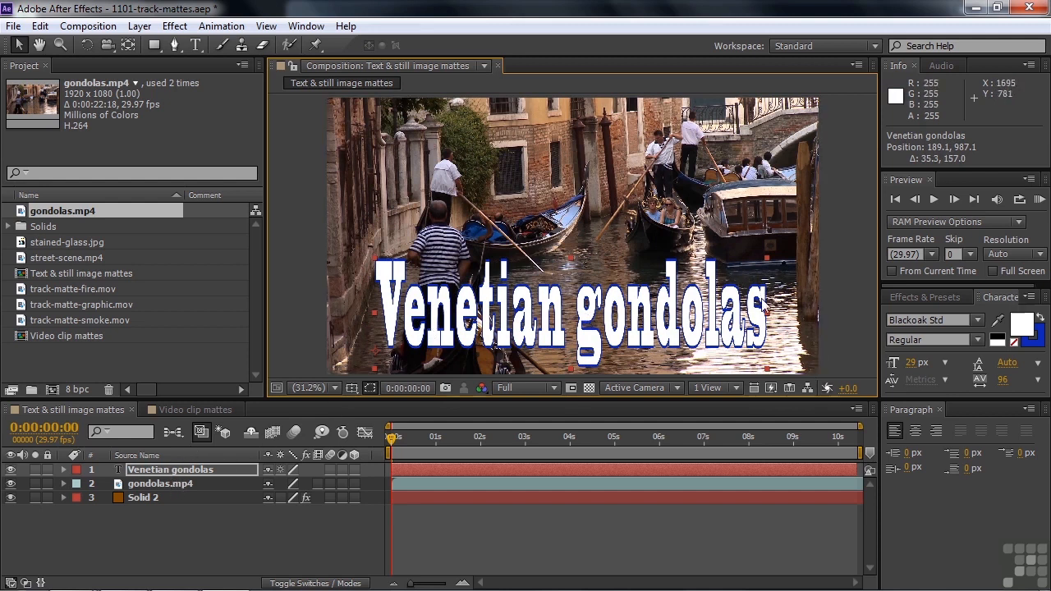
pyautogui.moveTo(785, 312)
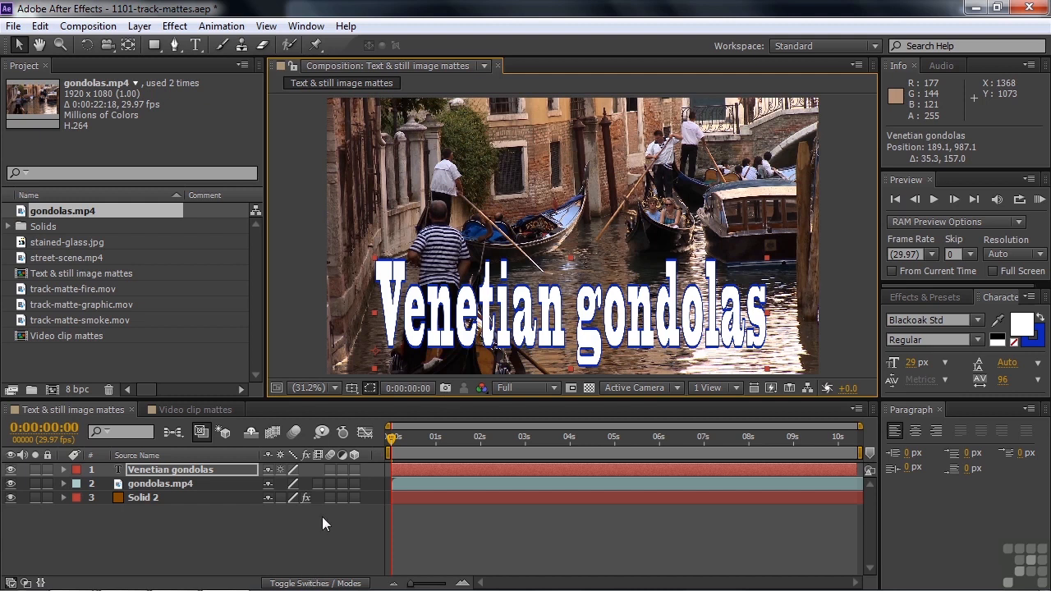
pyautogui.moveTo(317, 550)
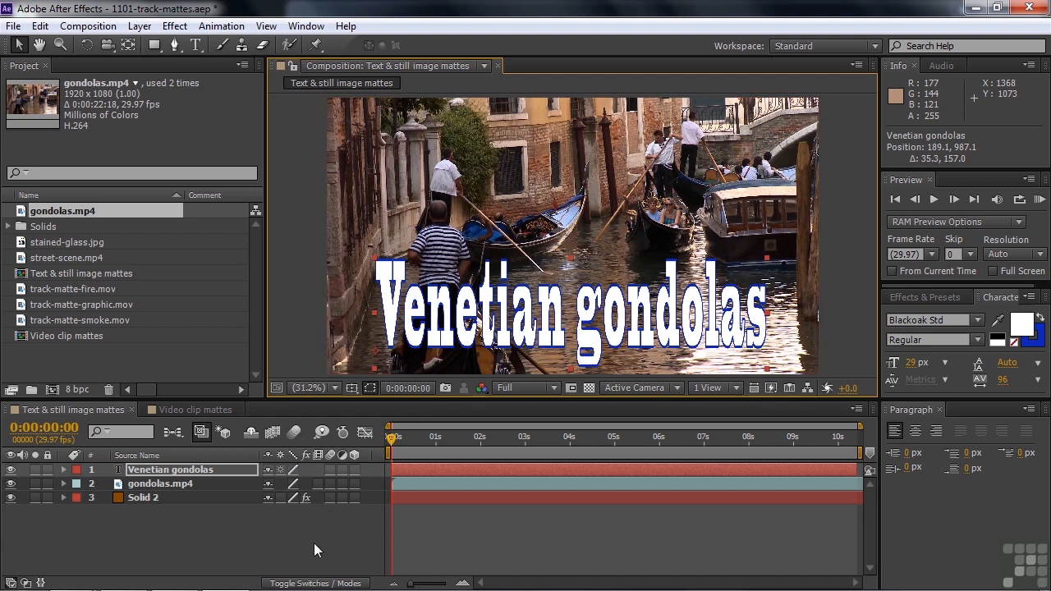
# Reveal the Mode and TrkMat columns in the timeline and select the gondolas layer
pyautogui.click(316, 582)
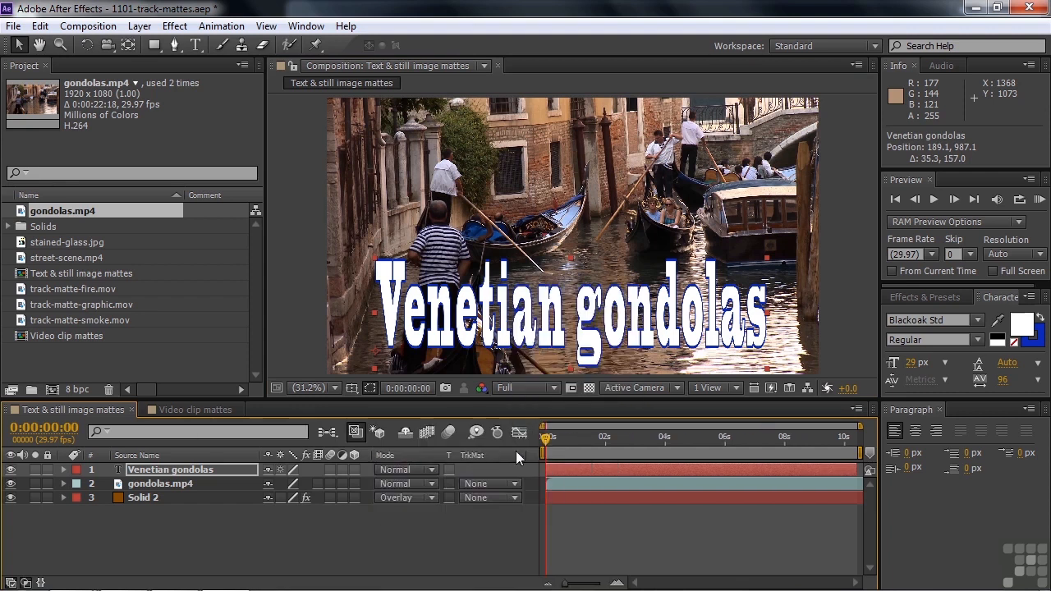
pyautogui.moveTo(502, 459)
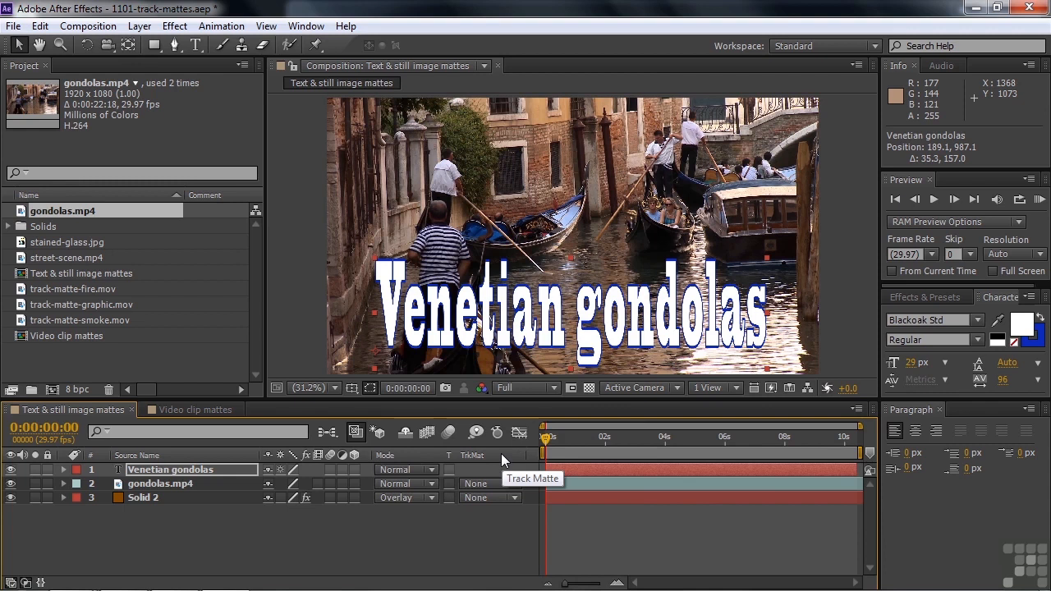
pyautogui.rightClick(473, 455)
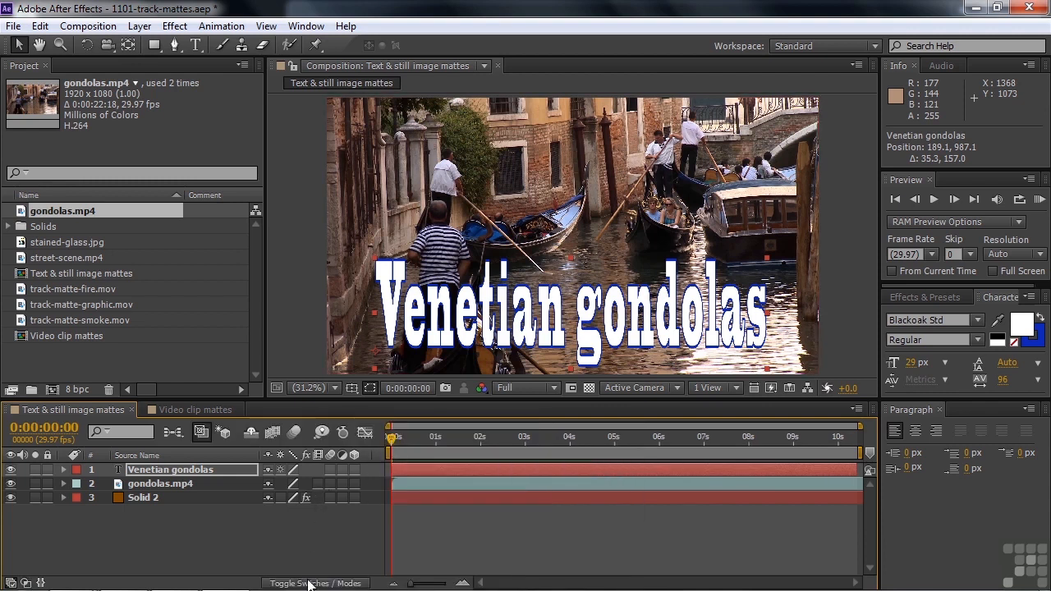
pyautogui.click(317, 583)
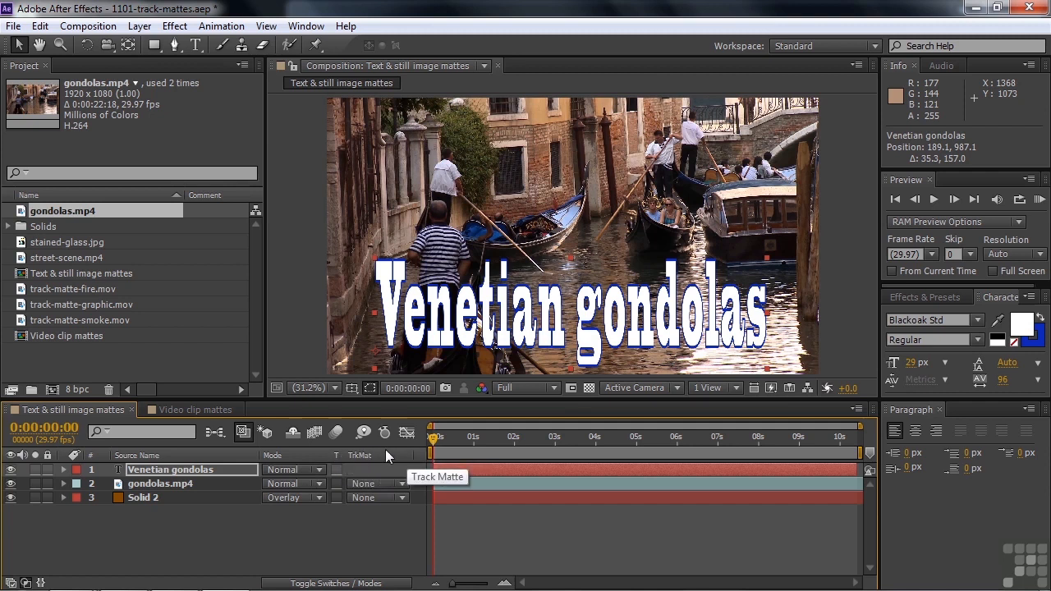
pyautogui.moveTo(381, 451)
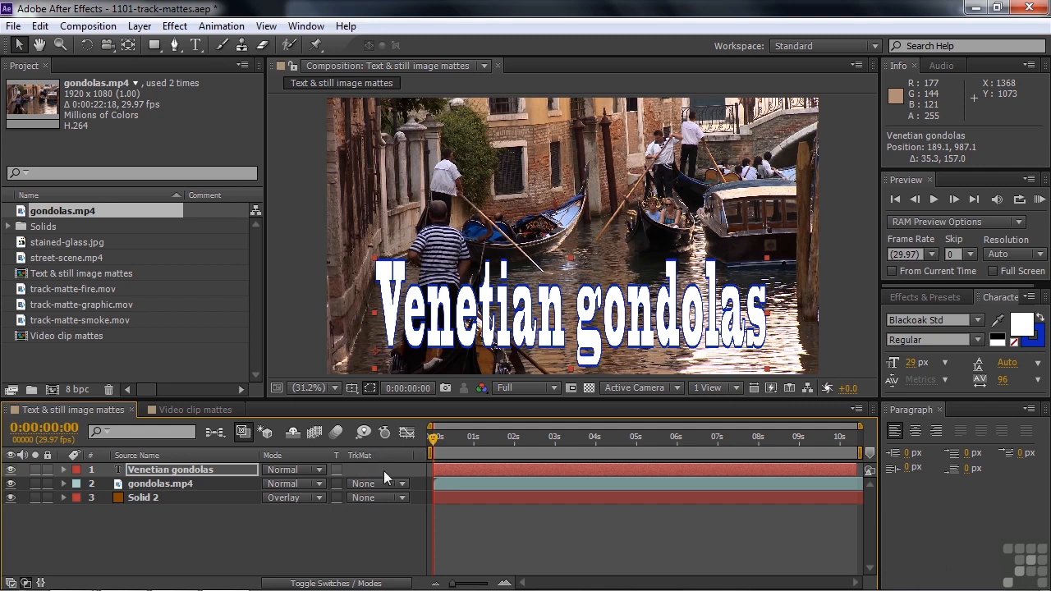
pyautogui.moveTo(375, 457)
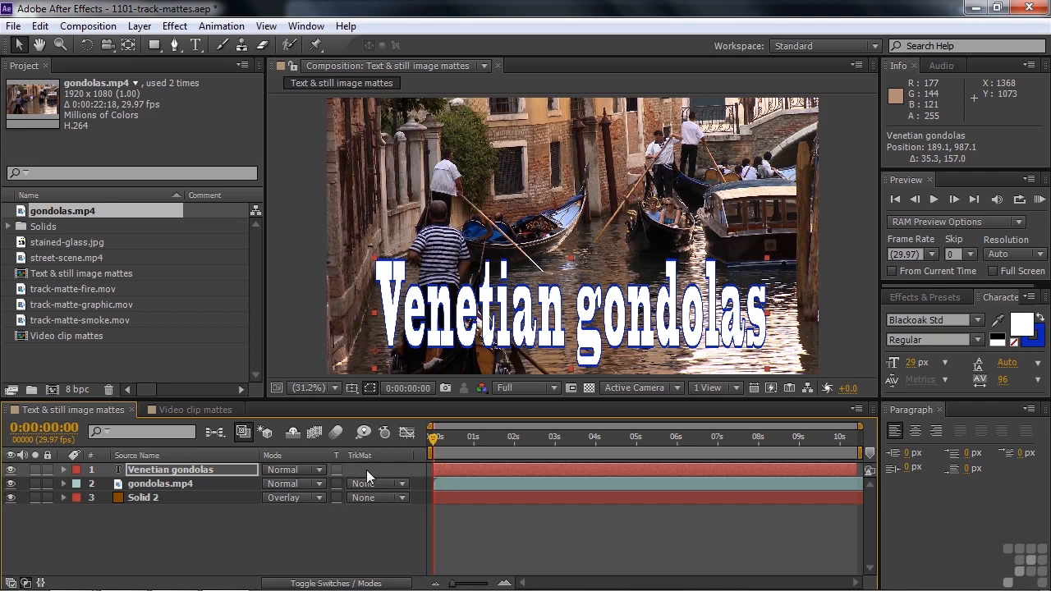
pyautogui.click(161, 483)
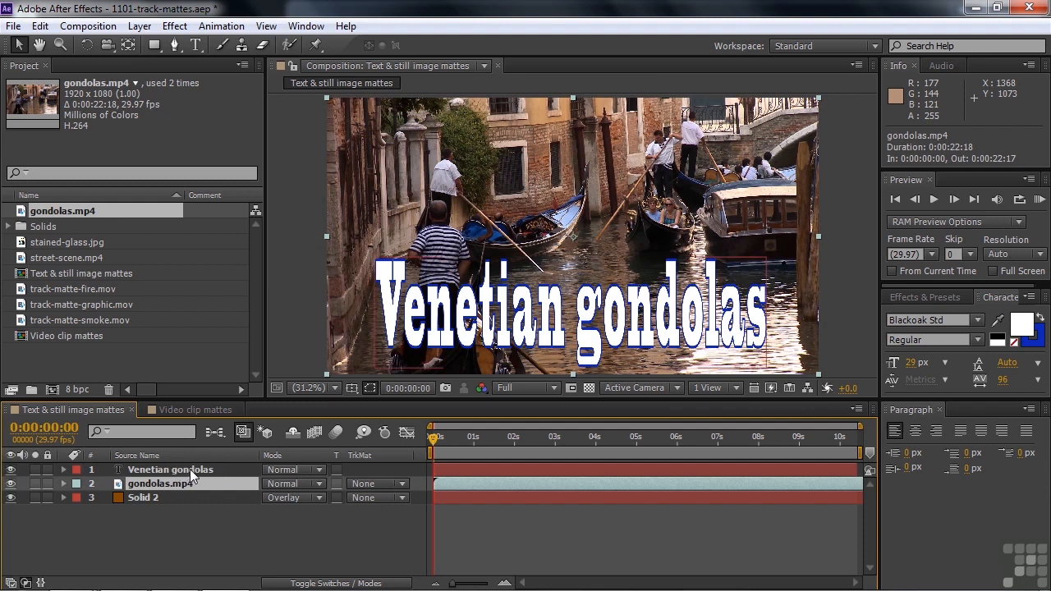
pyautogui.moveTo(207, 470)
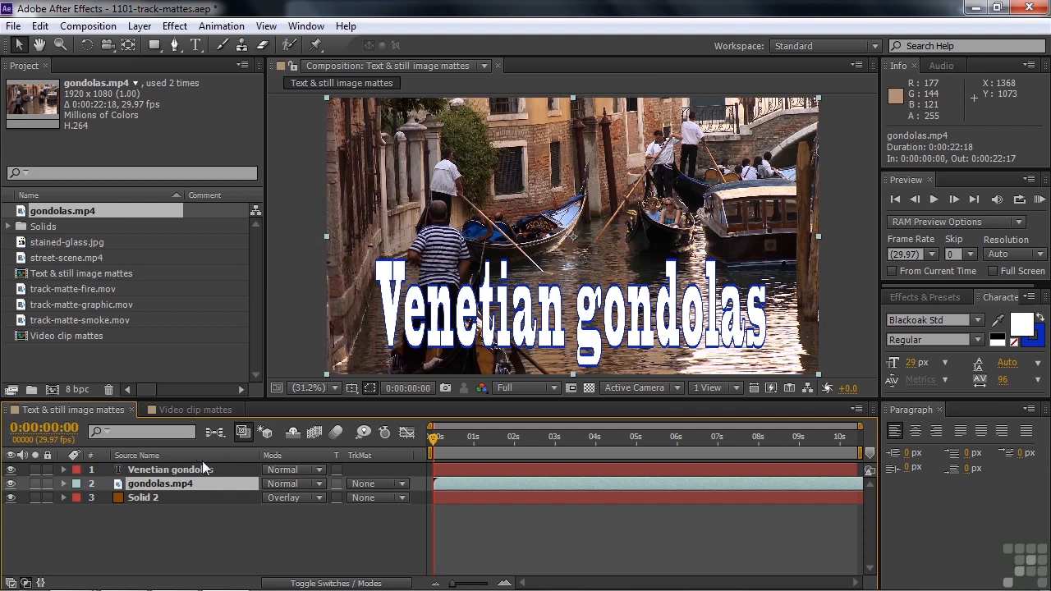
pyautogui.click(170, 470)
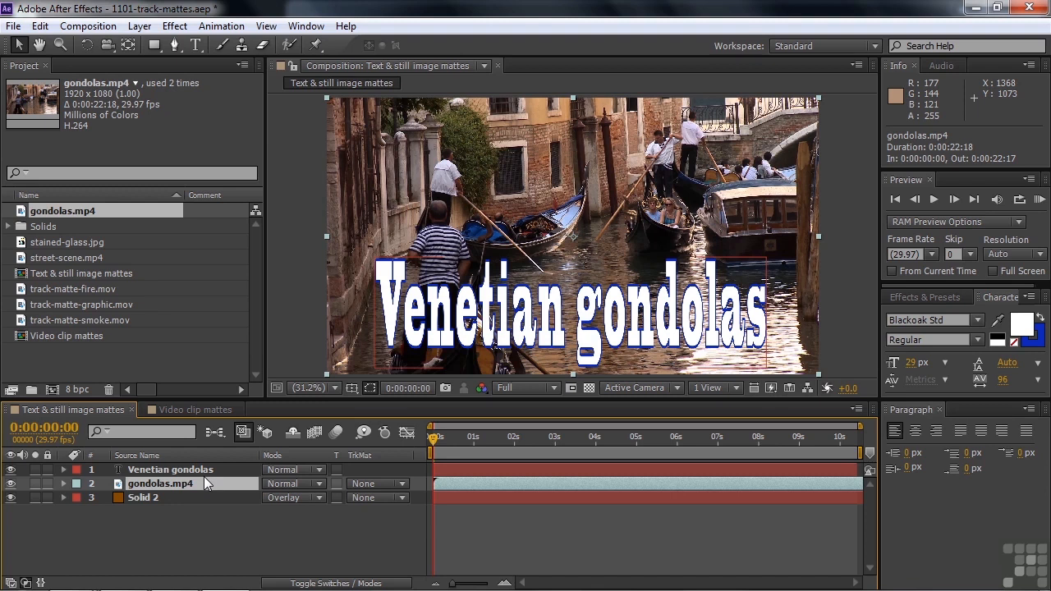
pyautogui.moveTo(188, 487)
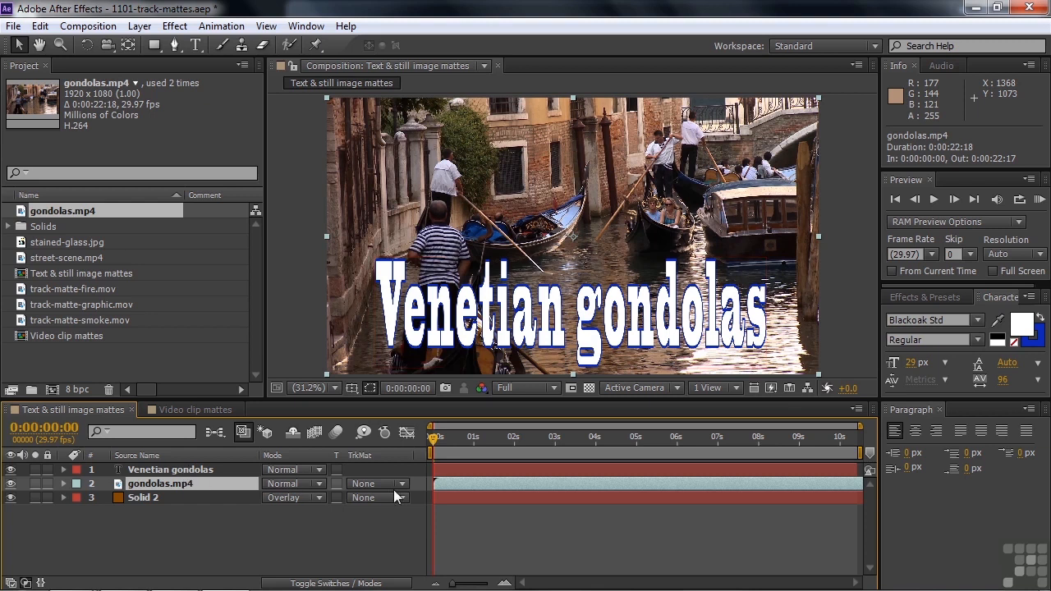
# Set gondolas.mp4's track matte to Alpha Matte 'Venetian gondolas'
pyautogui.click(374, 483)
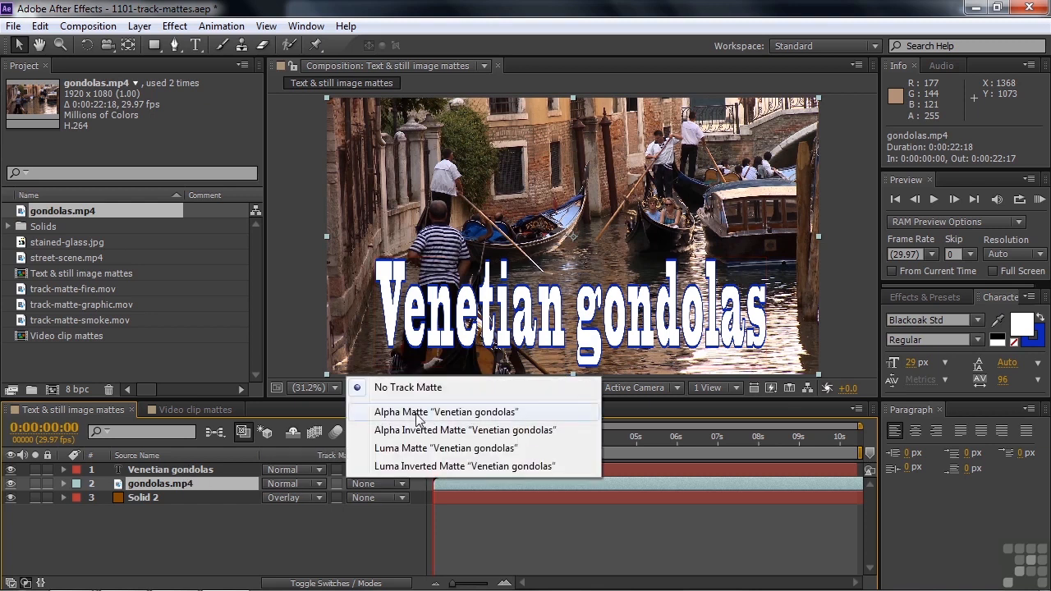
pyautogui.moveTo(421, 431)
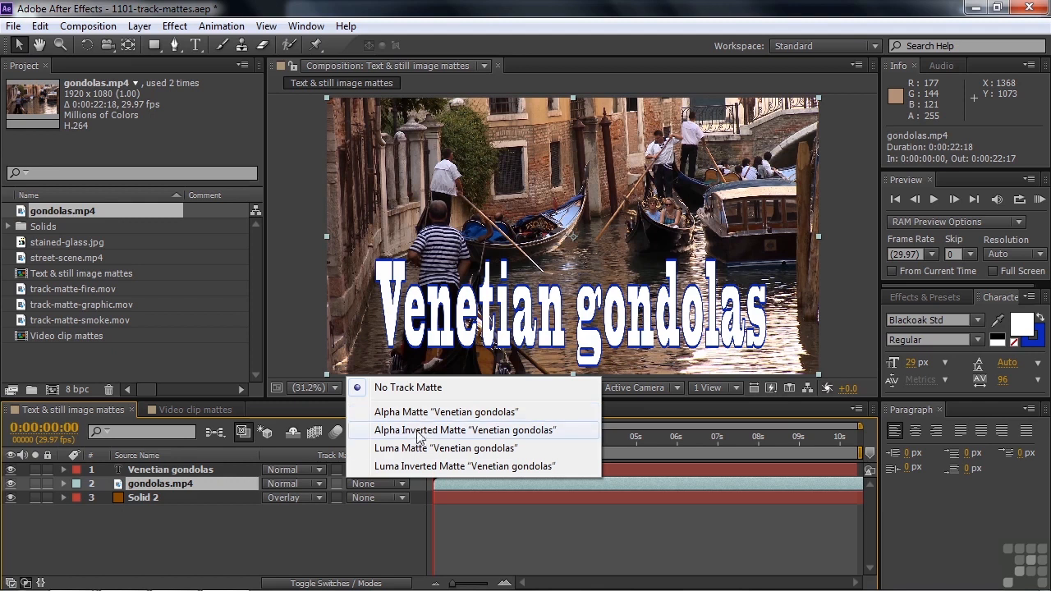
pyautogui.moveTo(420, 411)
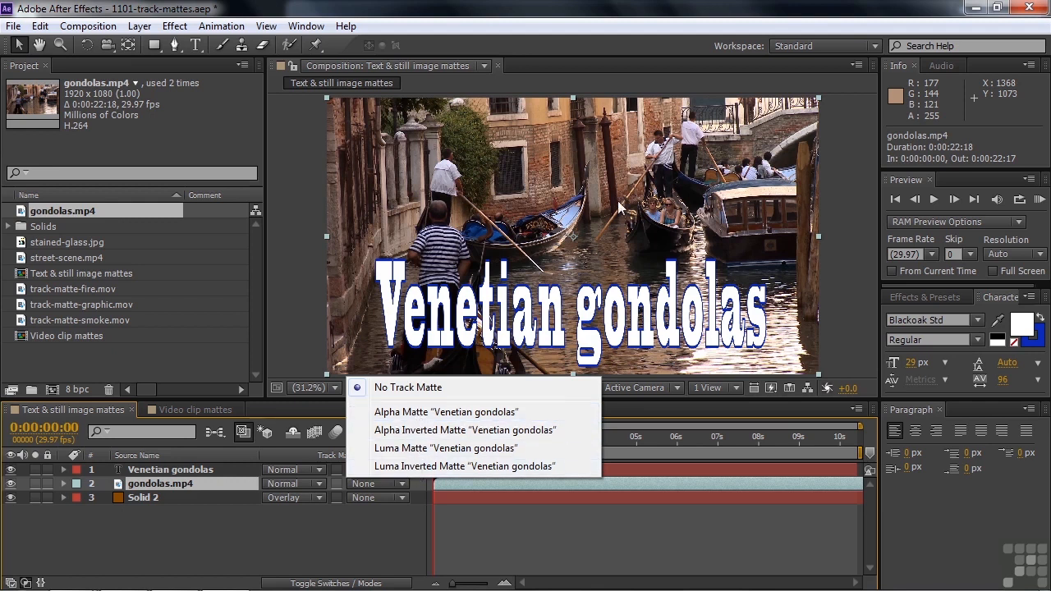
pyautogui.moveTo(770, 349)
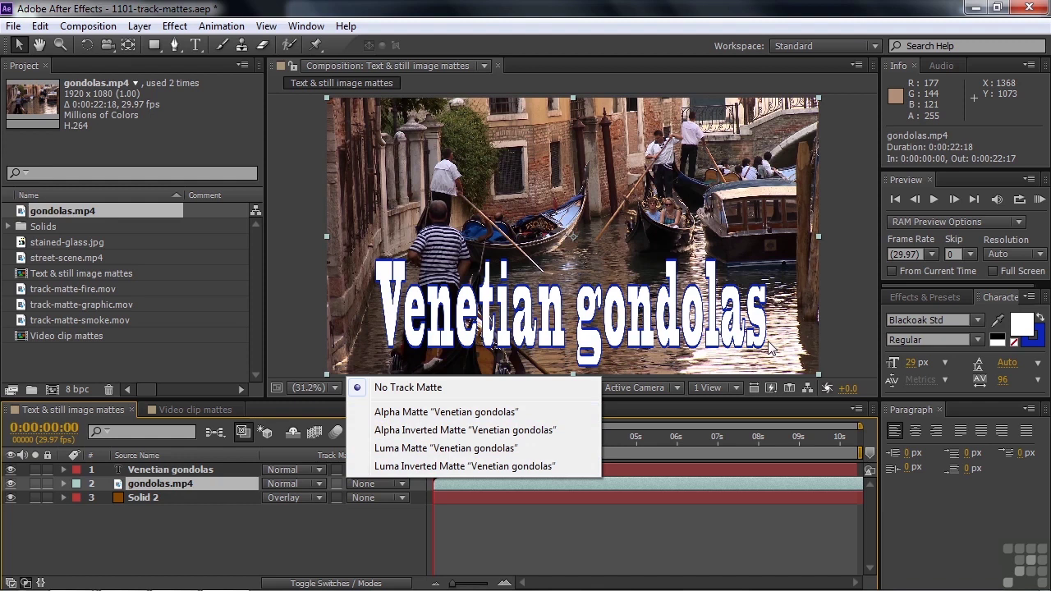
pyautogui.moveTo(407, 410)
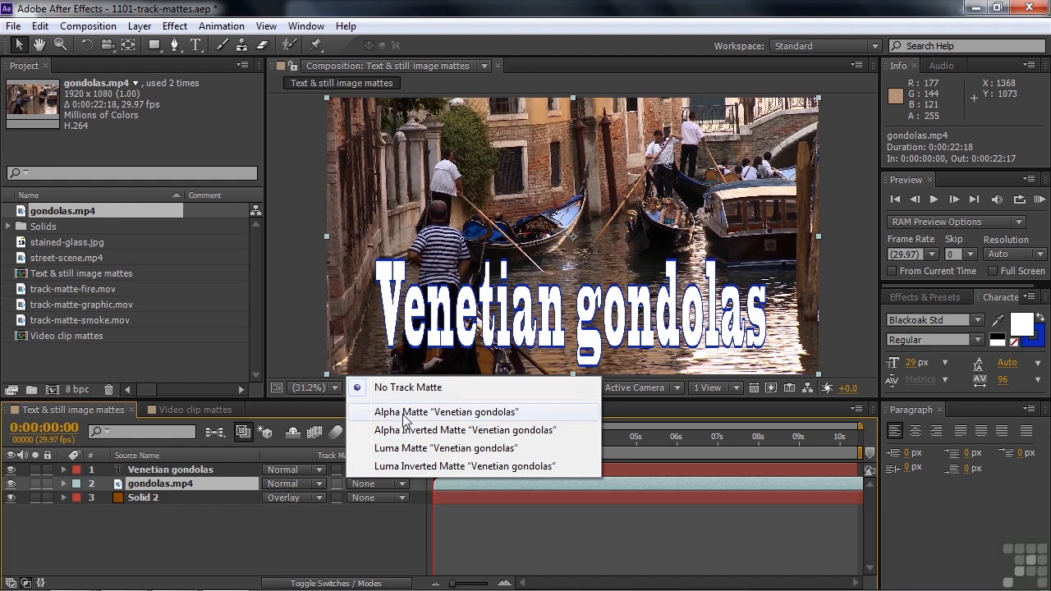
pyautogui.click(447, 410)
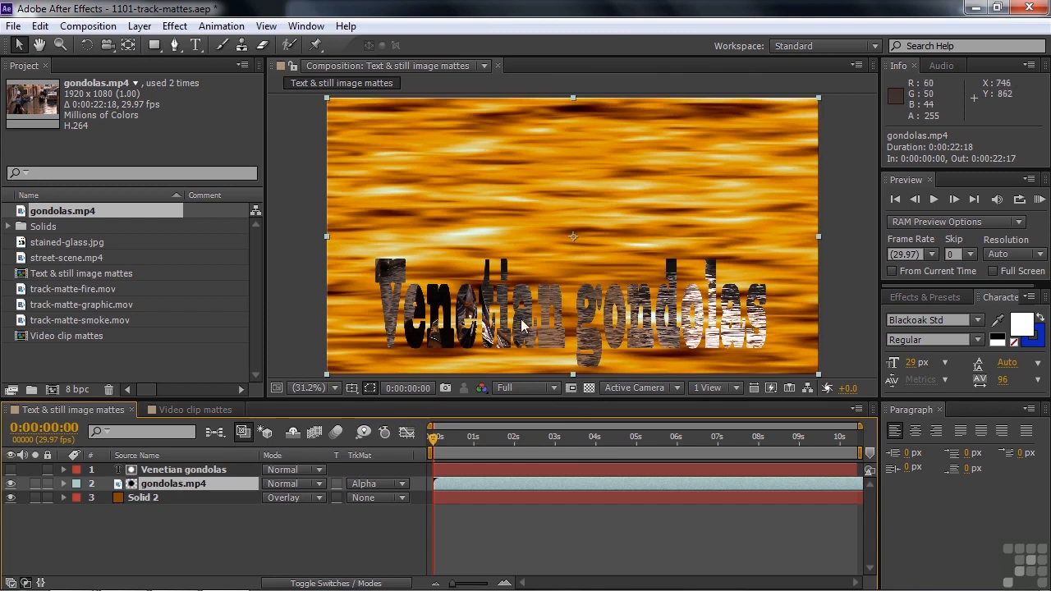
pyautogui.moveTo(732, 314)
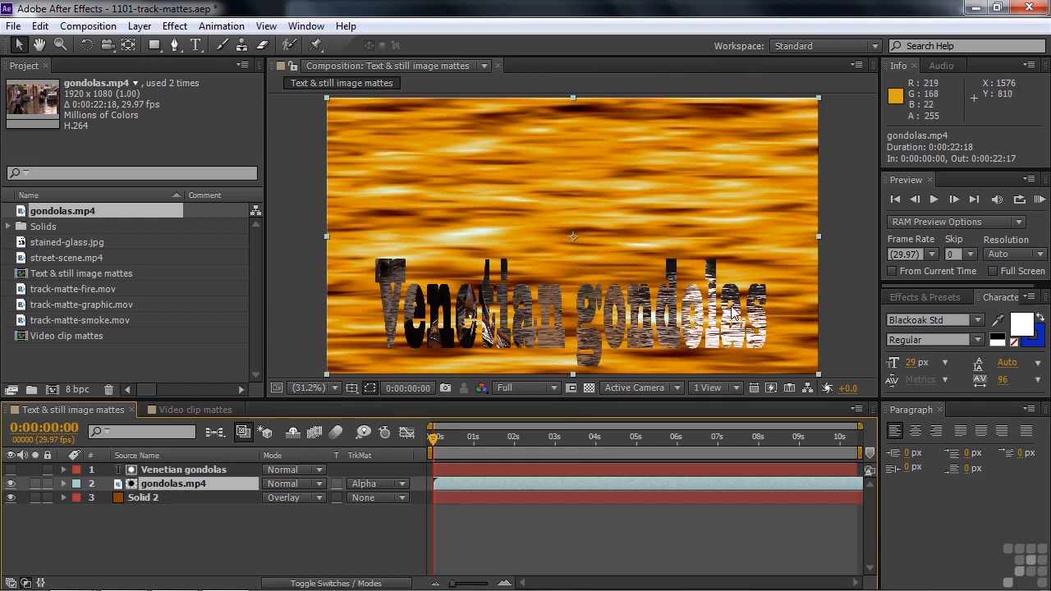
pyautogui.moveTo(688, 153)
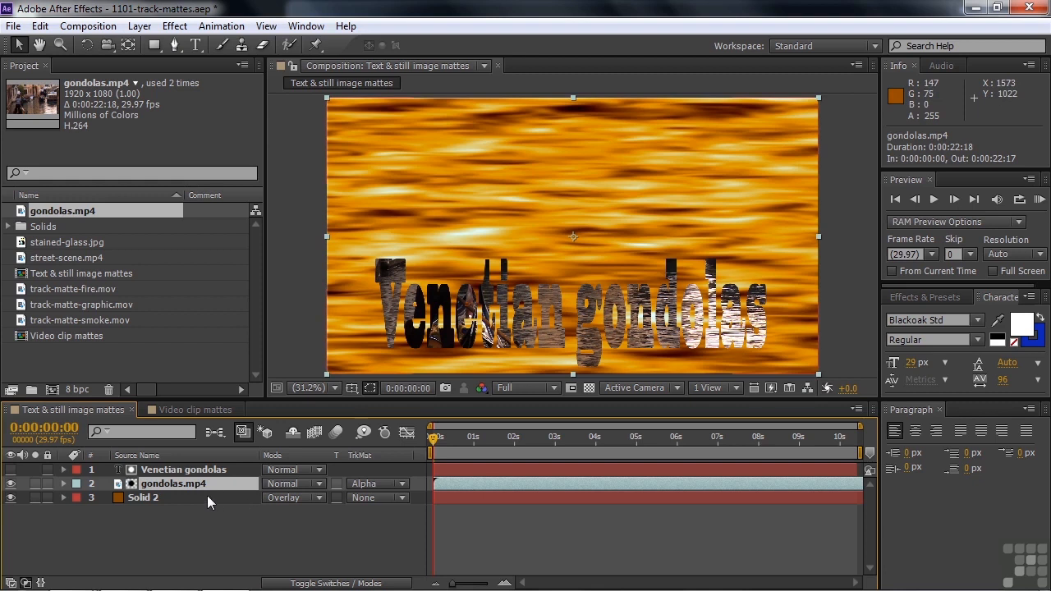
pyautogui.moveTo(164, 483)
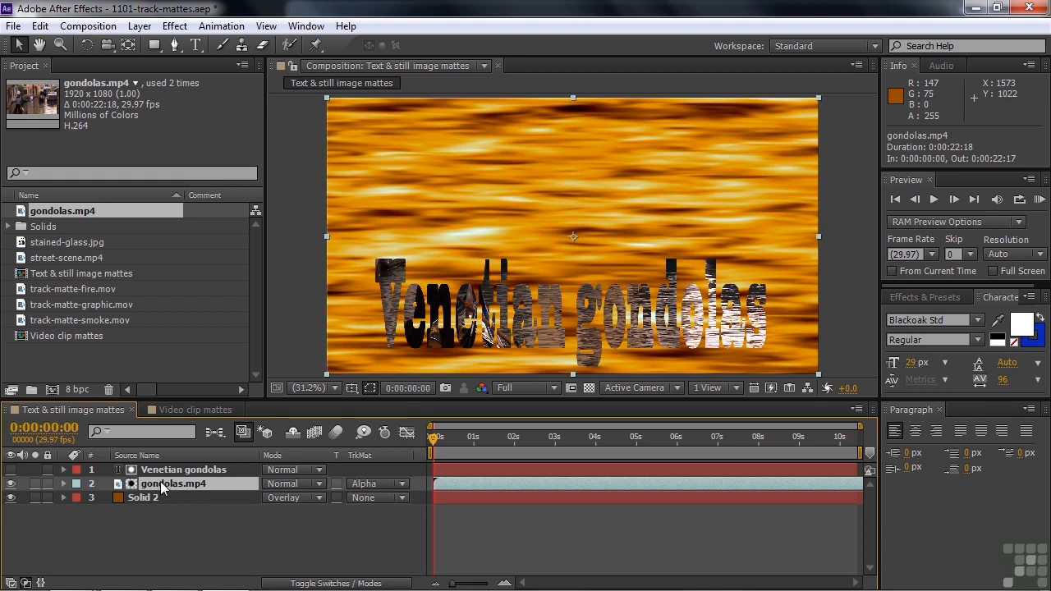
pyautogui.click(182, 470)
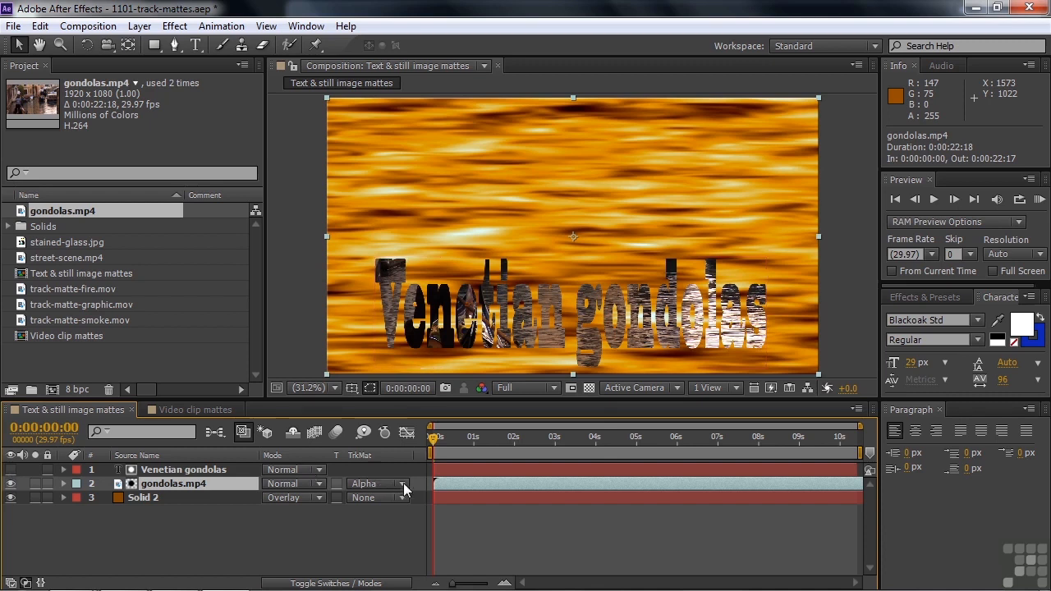
# Try Alpha Inverted Matte on the gondolas clip, then restore Alpha Matte 'Venetian gondolas'
pyautogui.click(375, 483)
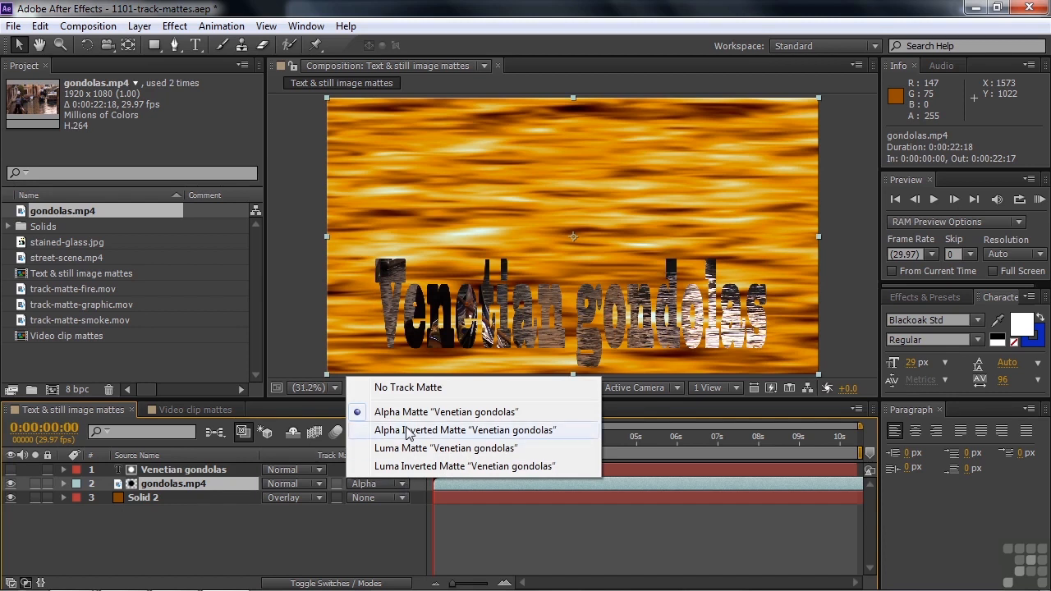
pyautogui.click(464, 430)
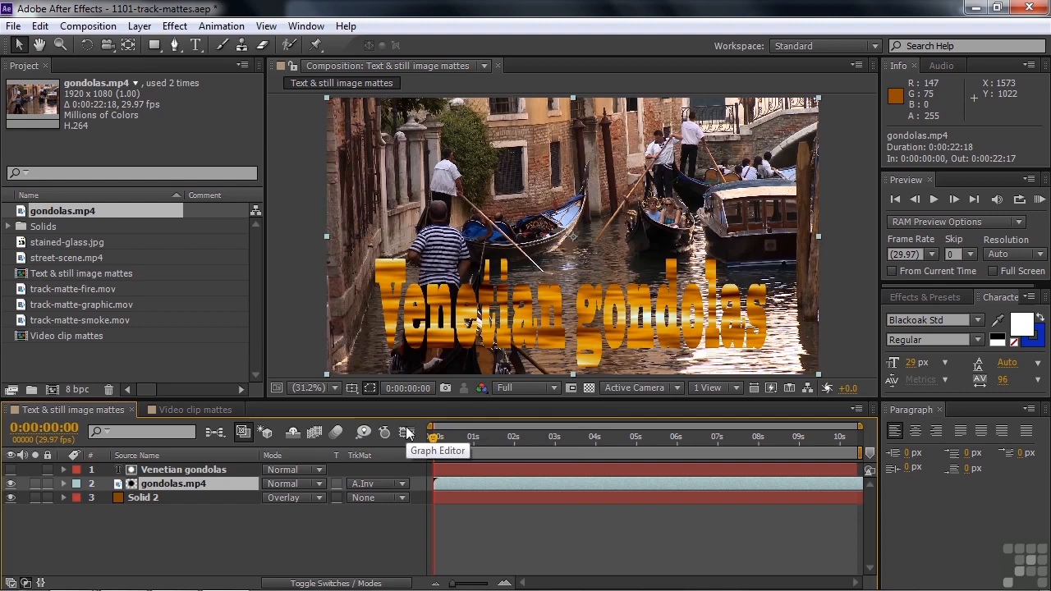
pyautogui.moveTo(549, 338)
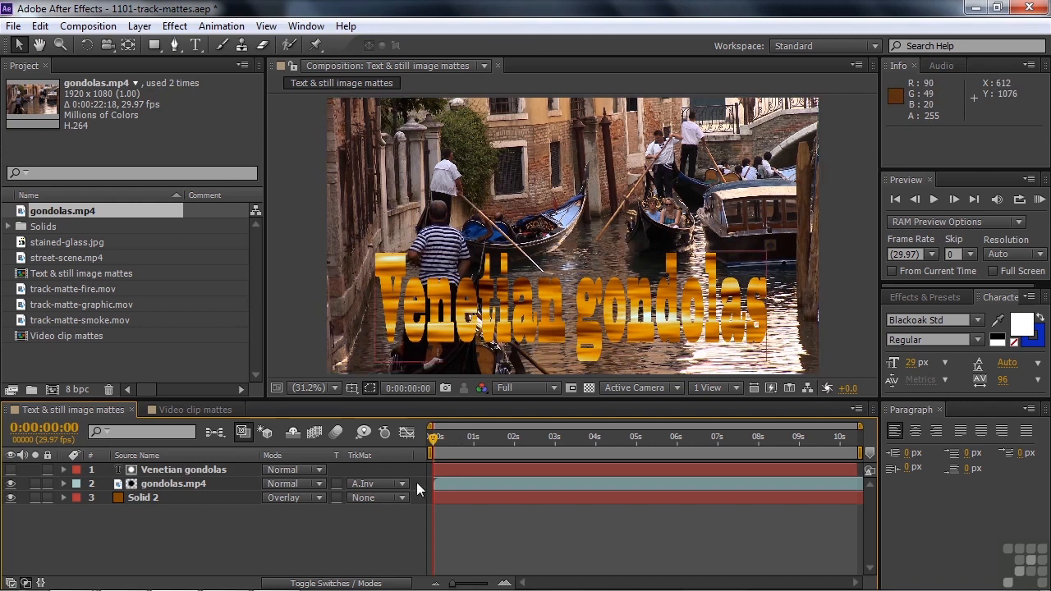
pyautogui.click(376, 483)
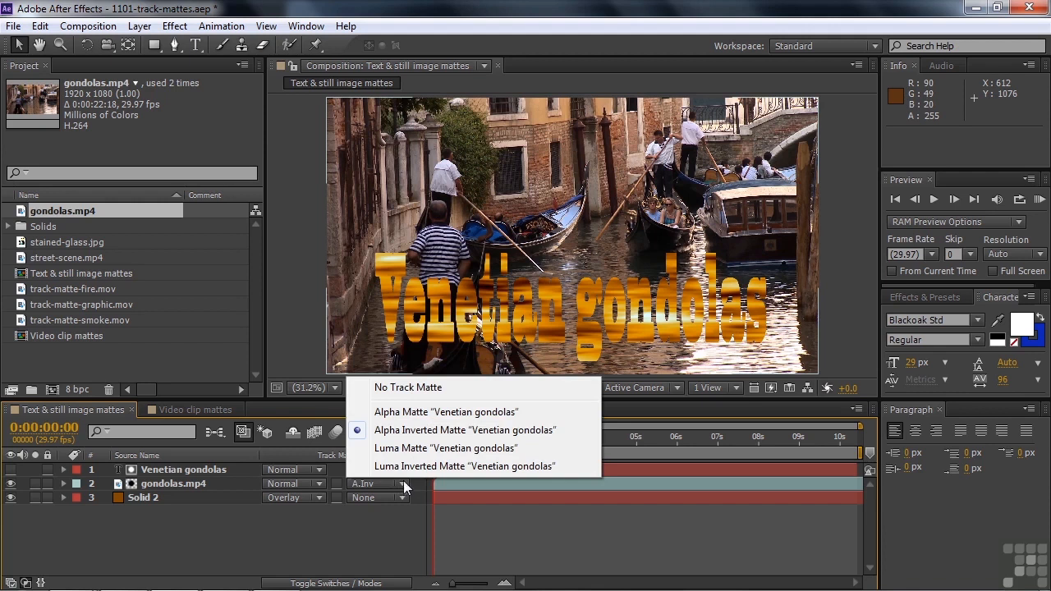
pyautogui.click(446, 410)
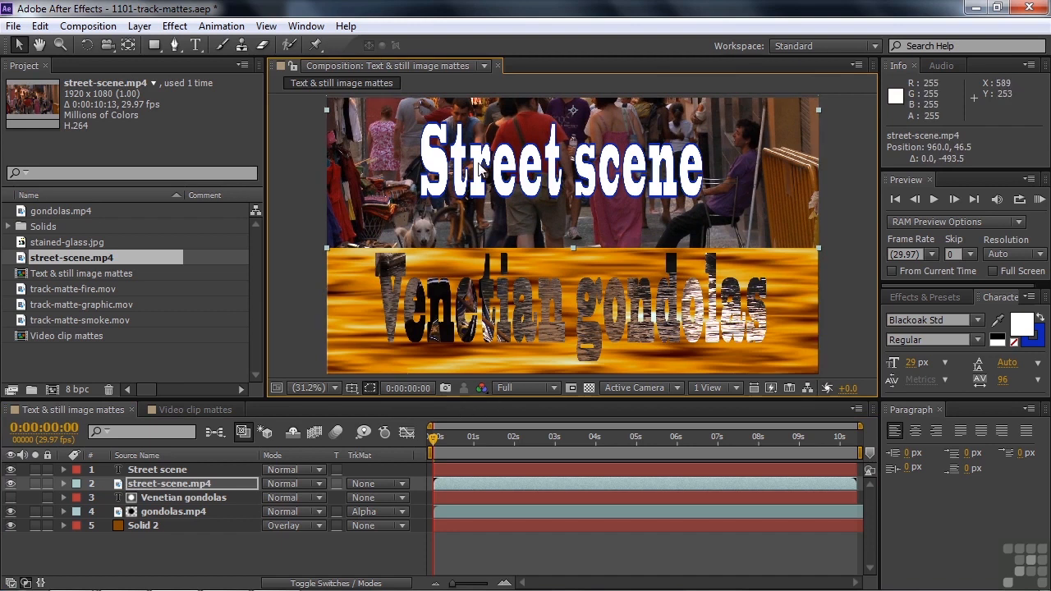
pyautogui.moveTo(690, 167)
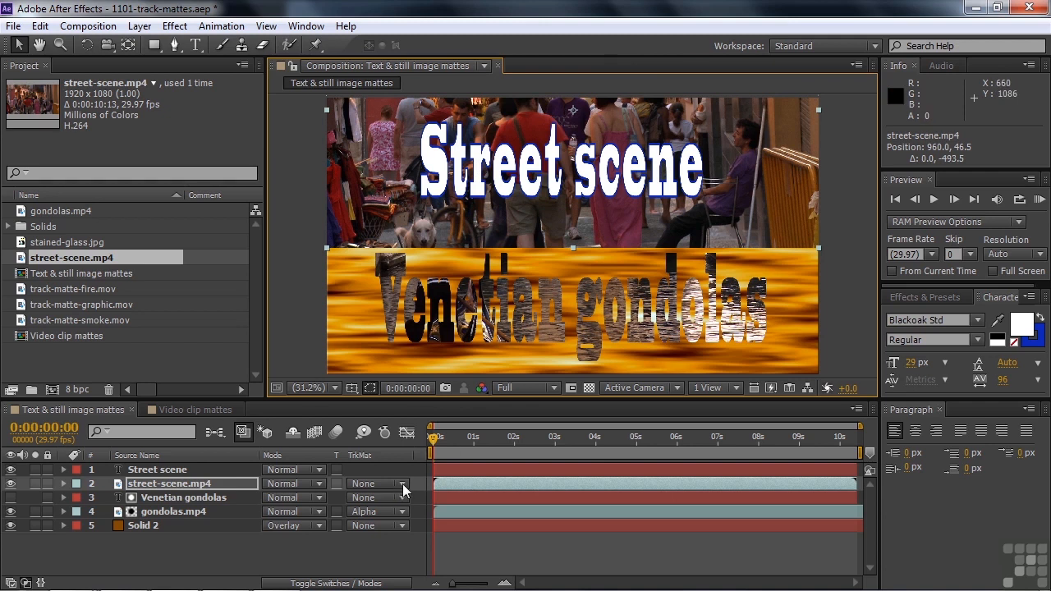
# Set street-scene.mp4 to Alpha Matte 'Street scene' and bring in stained-glass.jpg on top
pyautogui.click(375, 483)
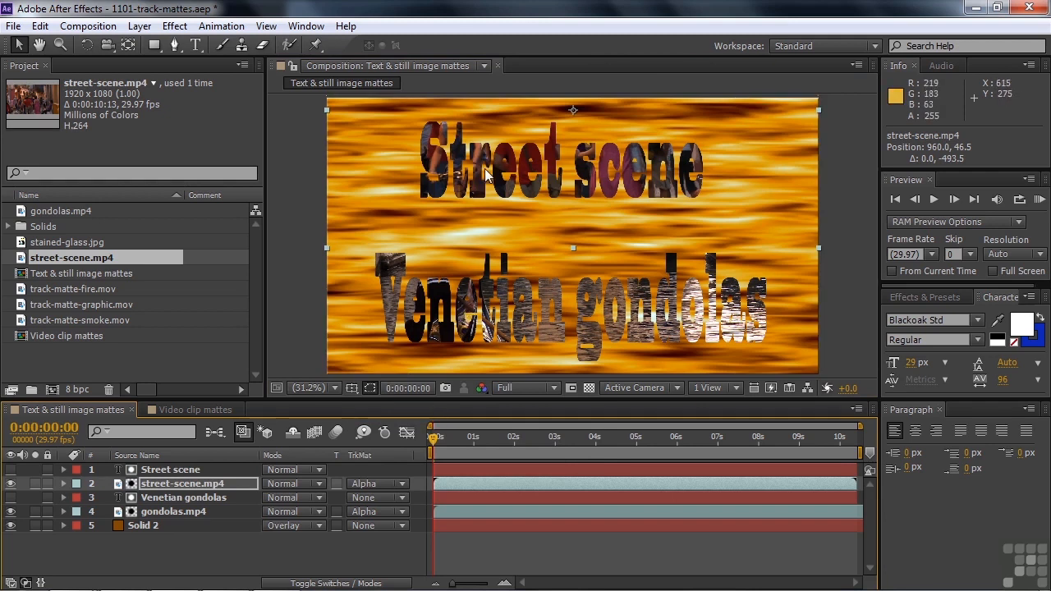
pyautogui.moveTo(417, 368)
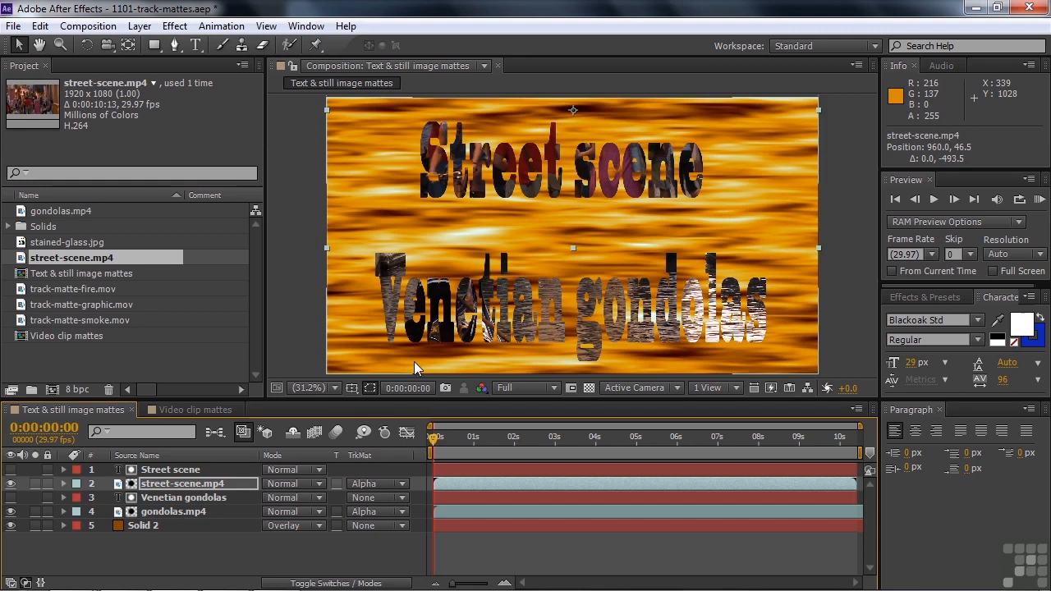
pyautogui.click(69, 241)
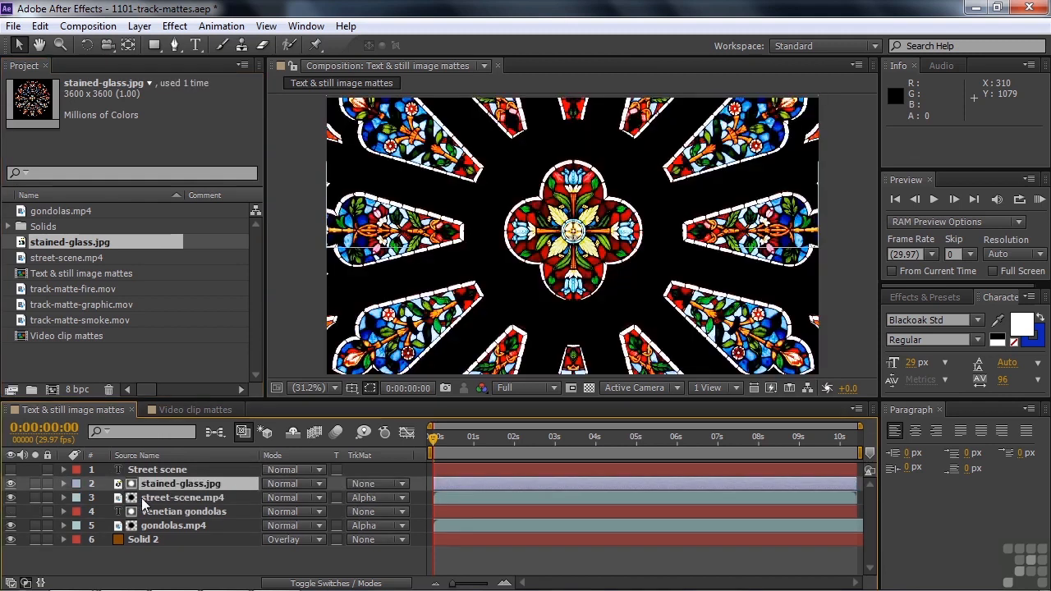
# Set street-scene.mp4's track matte back to No Track Matte
pyautogui.click(184, 498)
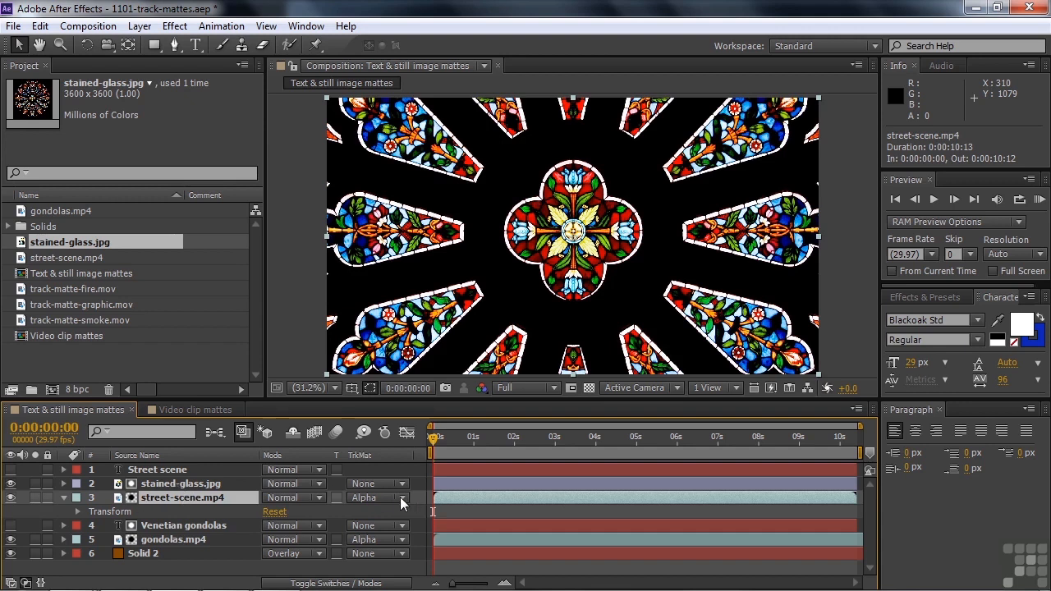
pyautogui.moveTo(400, 502)
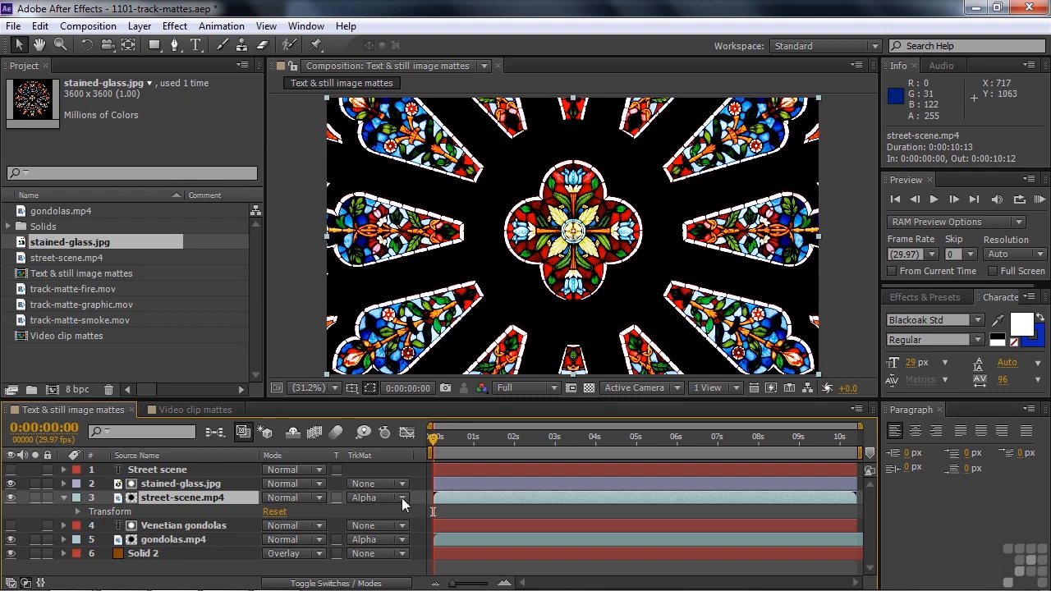
pyautogui.click(394, 497)
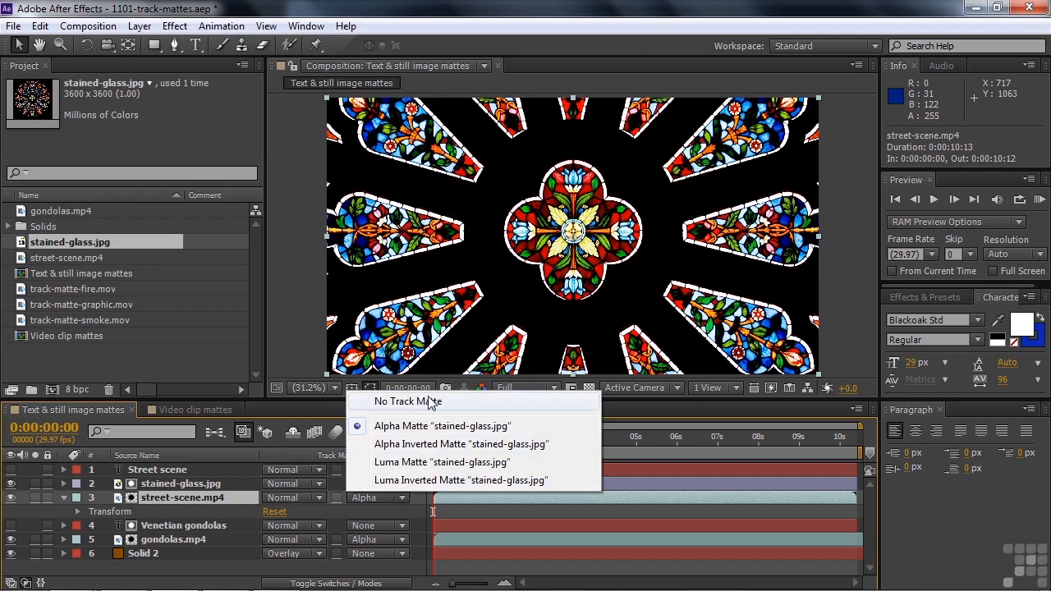
pyautogui.click(407, 401)
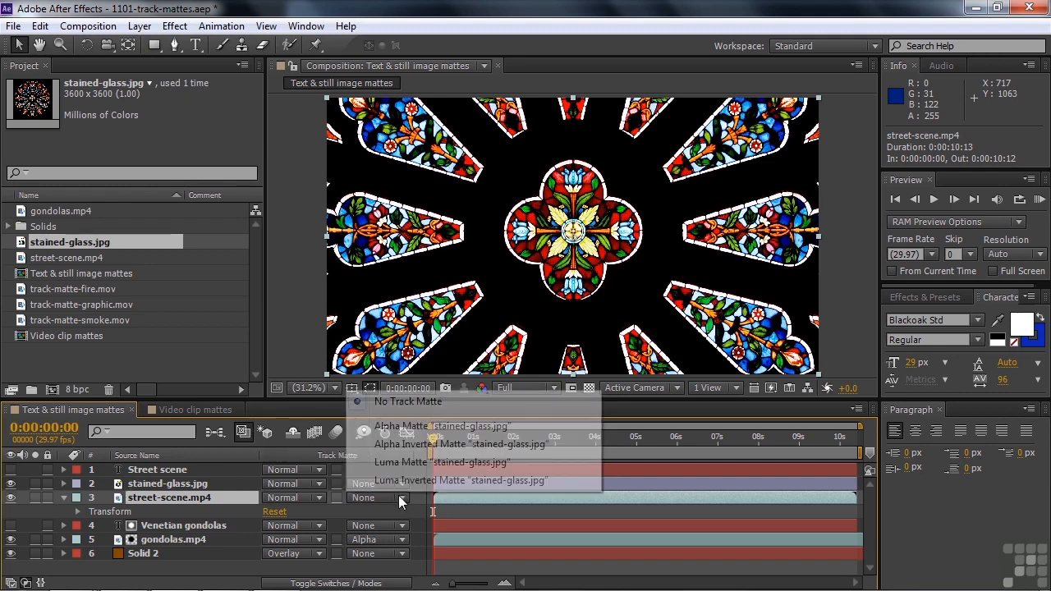
# Set street-scene.mp4 to Luma Inverted Matte 'stained-glass.jpg'
pyautogui.click(401, 462)
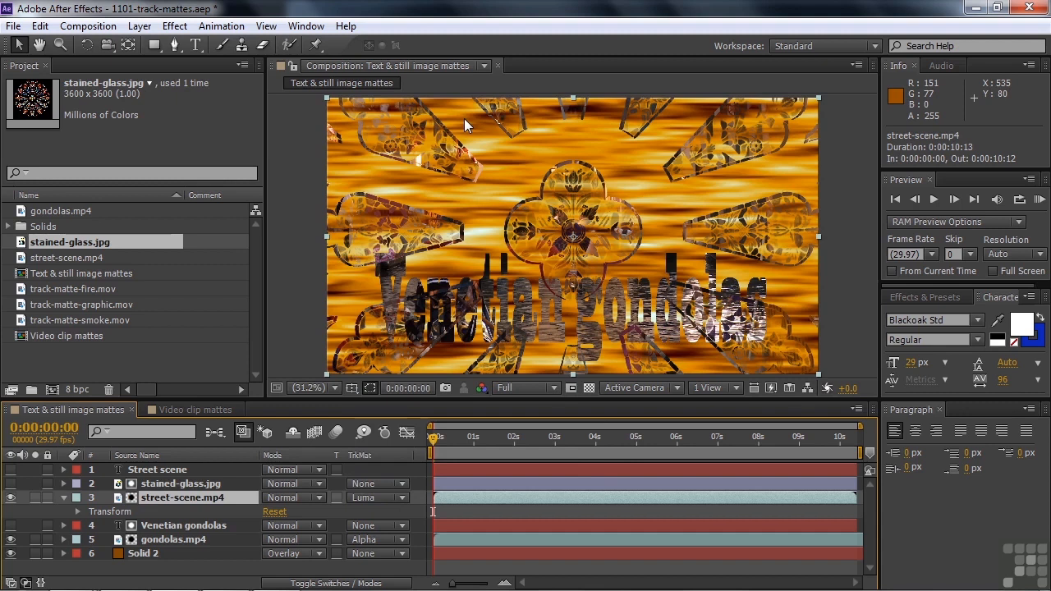
pyautogui.moveTo(413, 168)
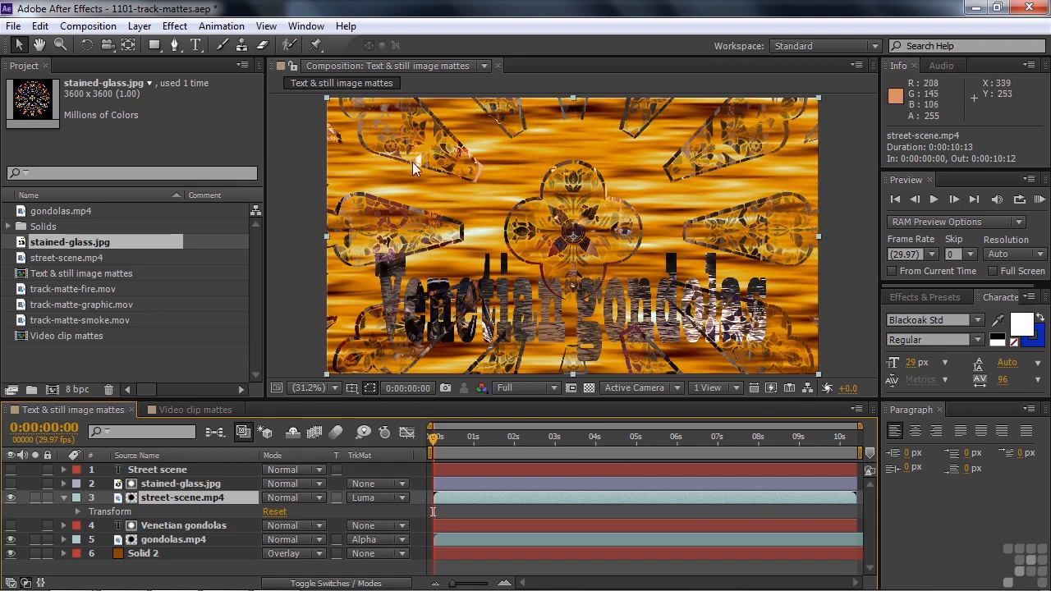
pyautogui.moveTo(429, 164)
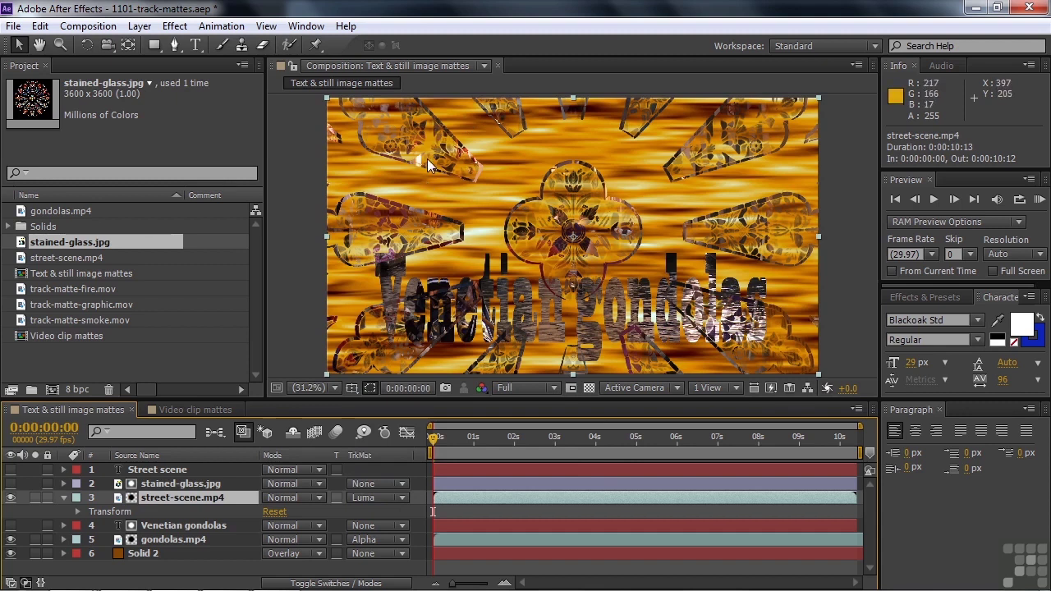
pyautogui.click(378, 497)
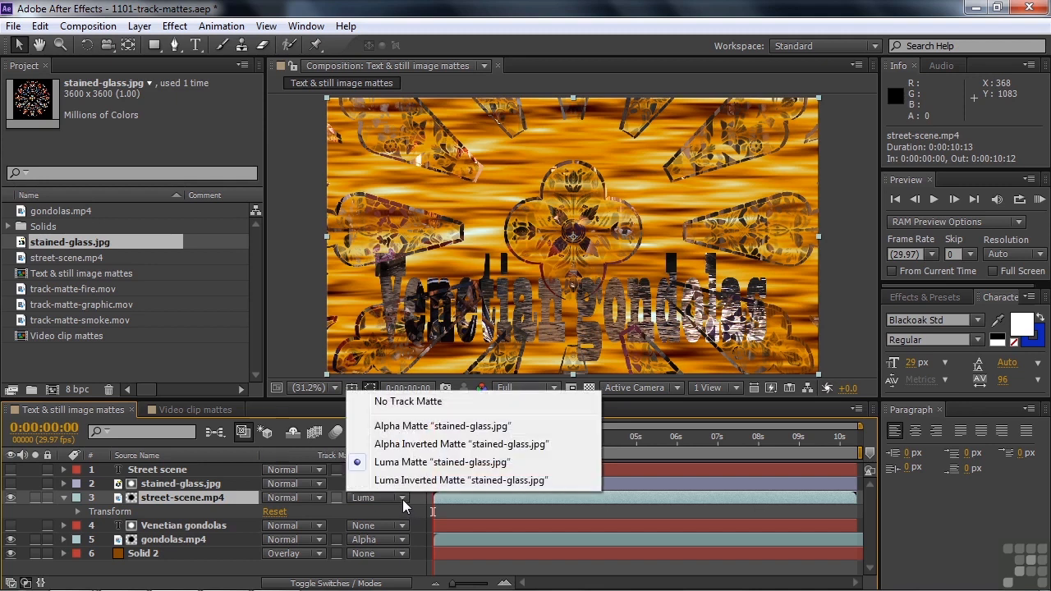
pyautogui.click(460, 479)
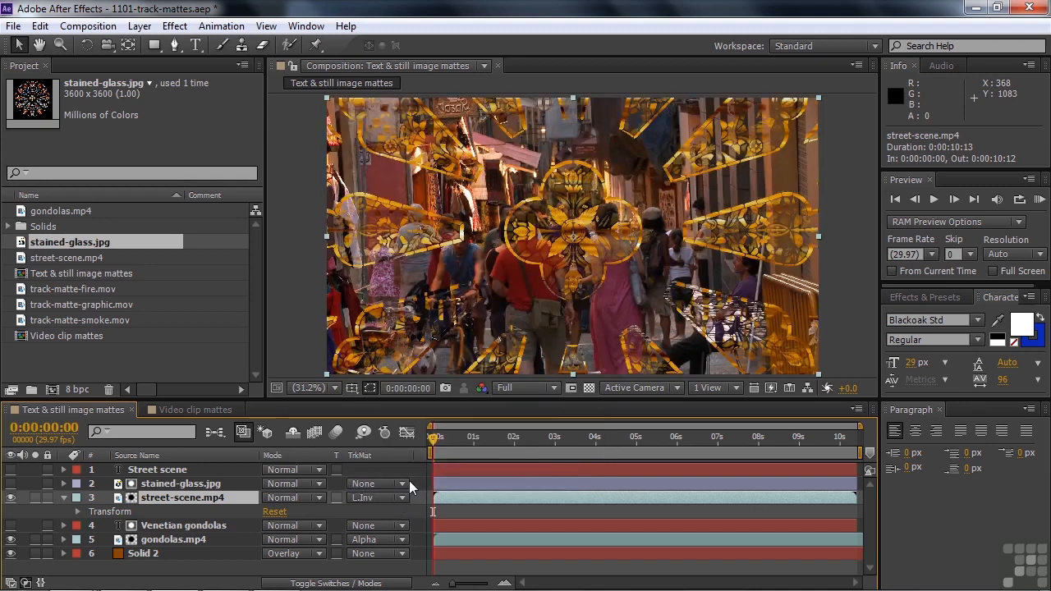
pyautogui.moveTo(458, 266)
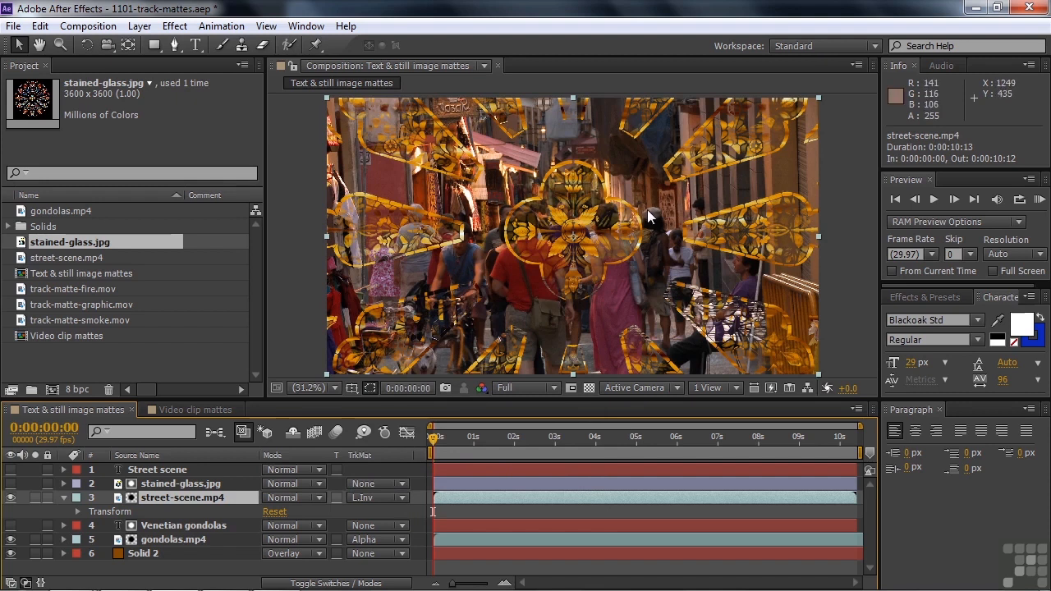
pyautogui.moveTo(542, 304)
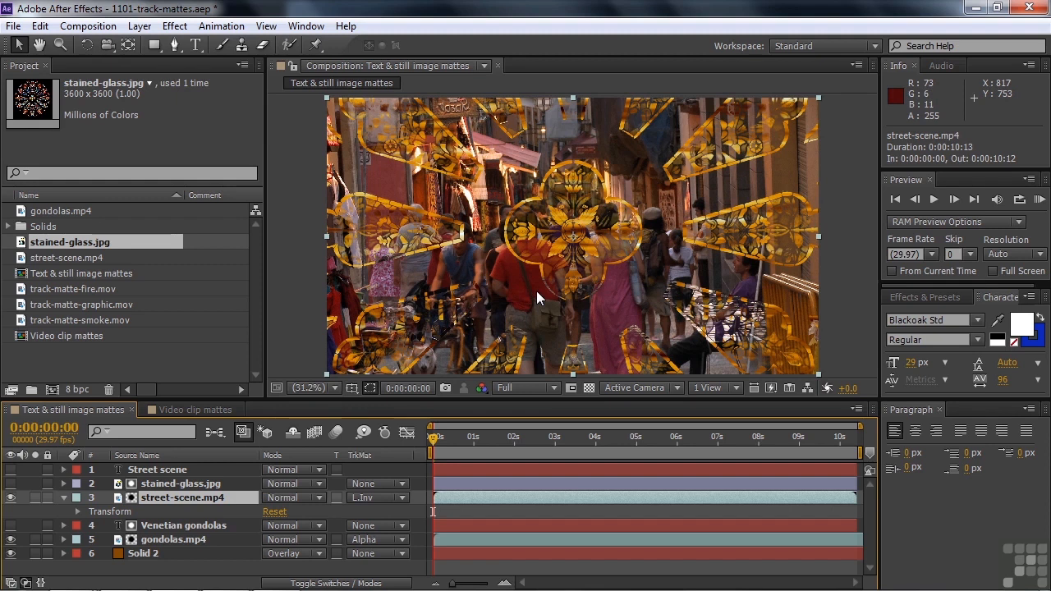
# Switch to the Video clip mattes composition and scrub through the smoke and fire clips
pyautogui.click(194, 411)
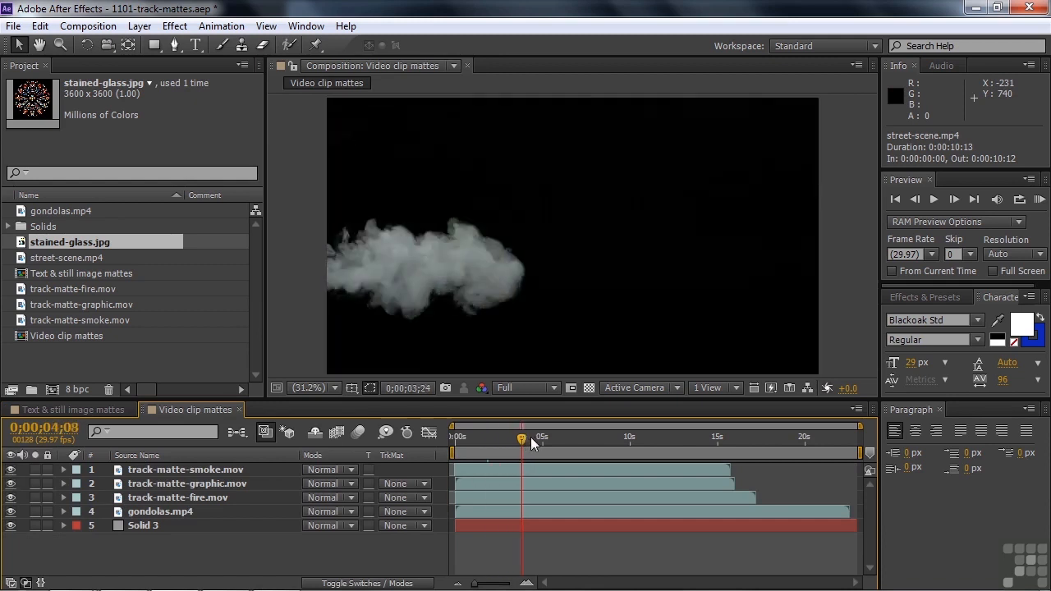
pyautogui.moveTo(522, 437); pyautogui.dragTo(546, 437)
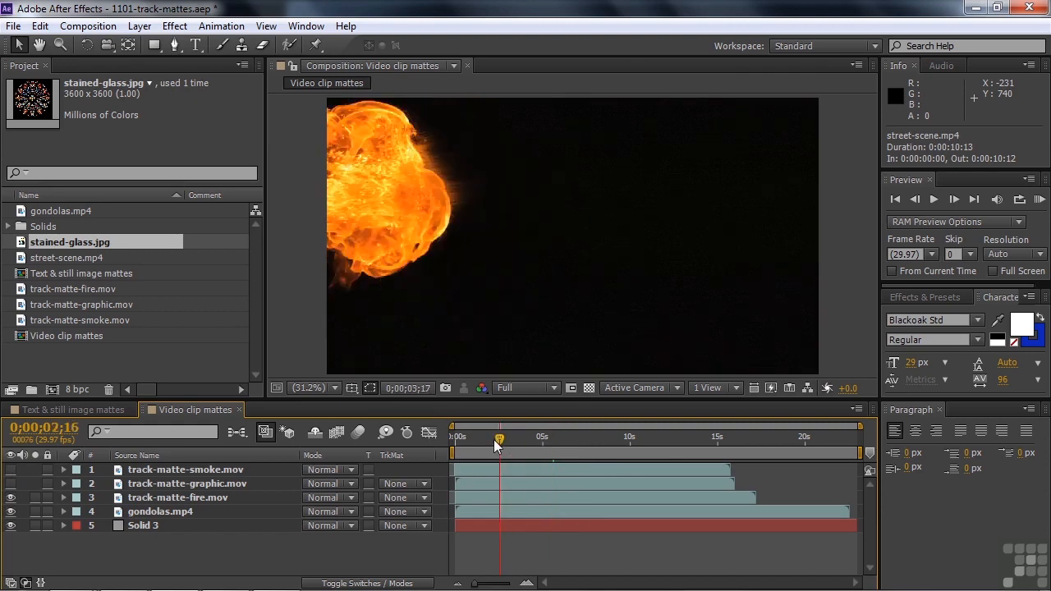
pyautogui.moveTo(499, 453); pyautogui.dragTo(591, 453)
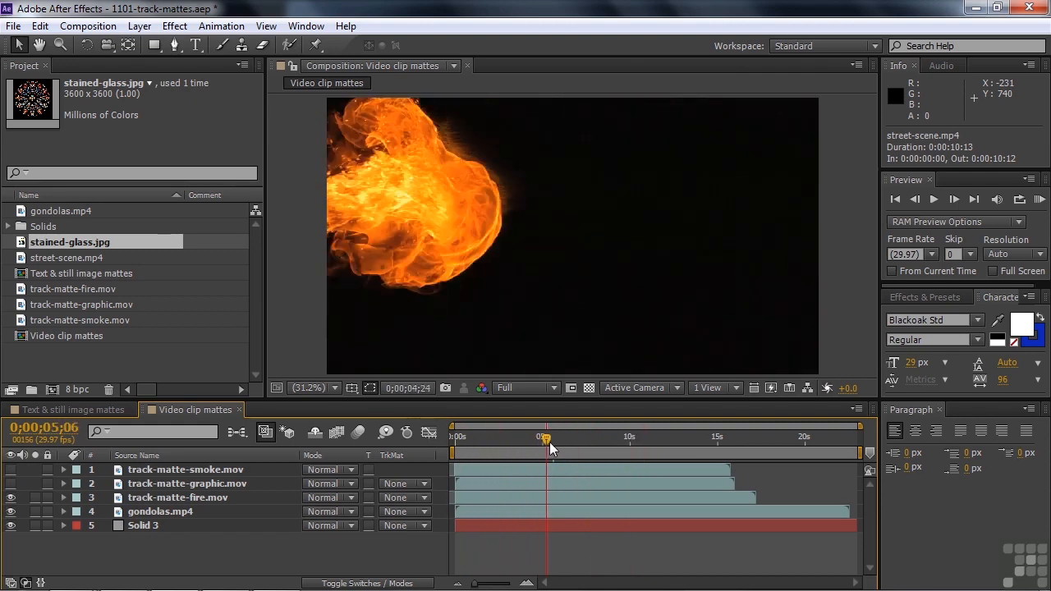
pyautogui.moveTo(546, 437); pyautogui.dragTo(578, 437)
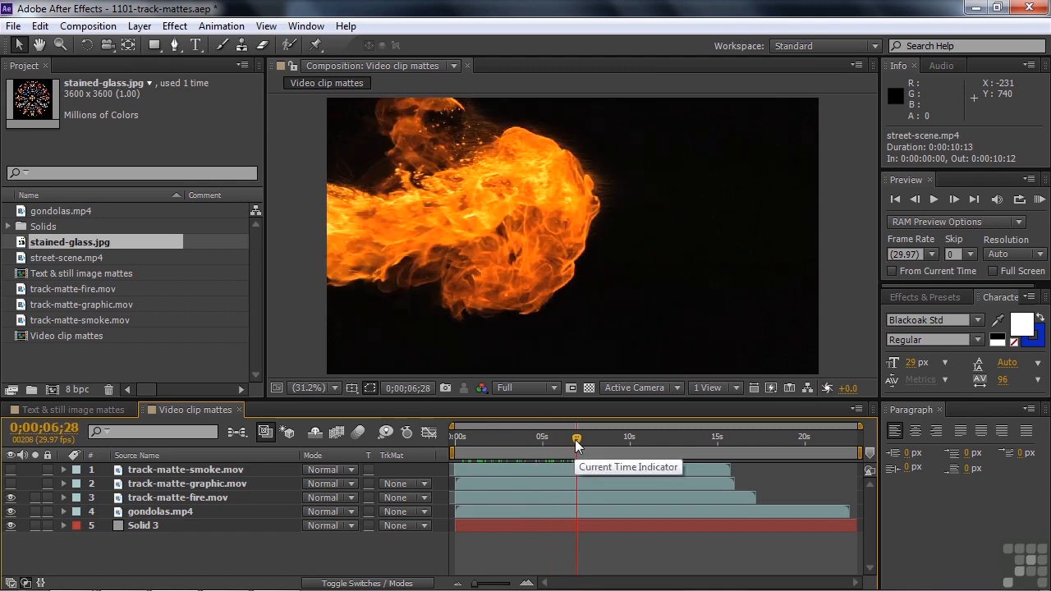
pyautogui.moveTo(578, 436); pyautogui.dragTo(575, 437)
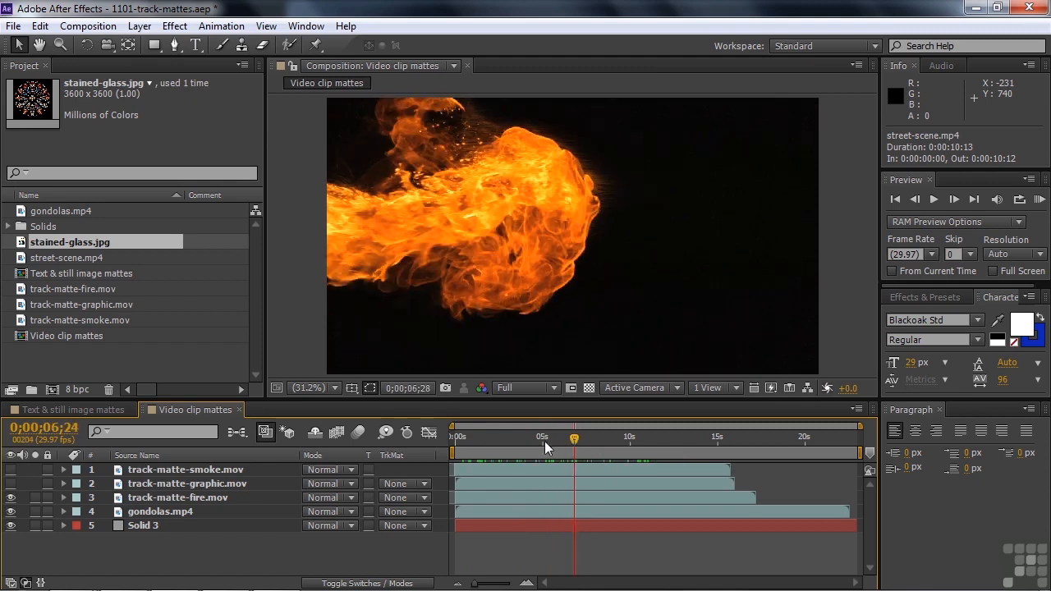
pyautogui.click(461, 437)
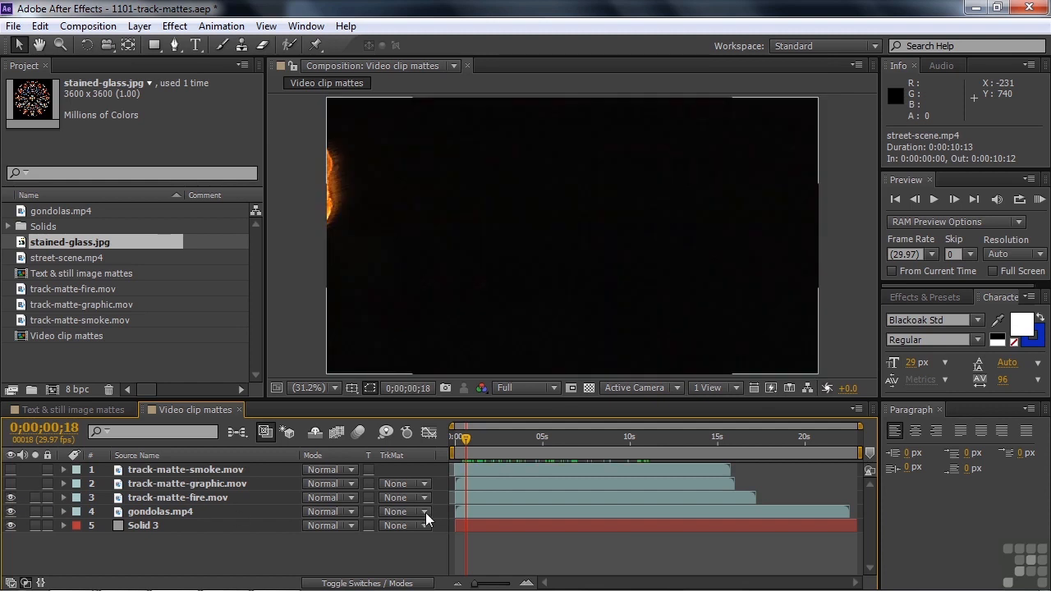
# Set gondolas.mp4's TrkMat to Luma Matte 'track-matte-fire.mov' and scrub to a fiery frame
pyautogui.click(402, 513)
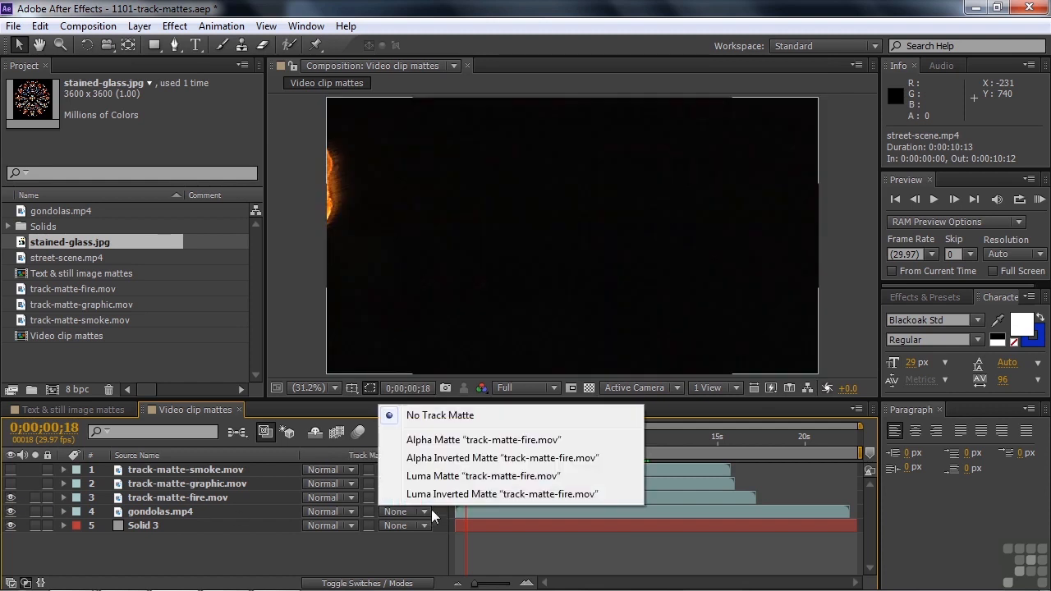
pyautogui.click(482, 476)
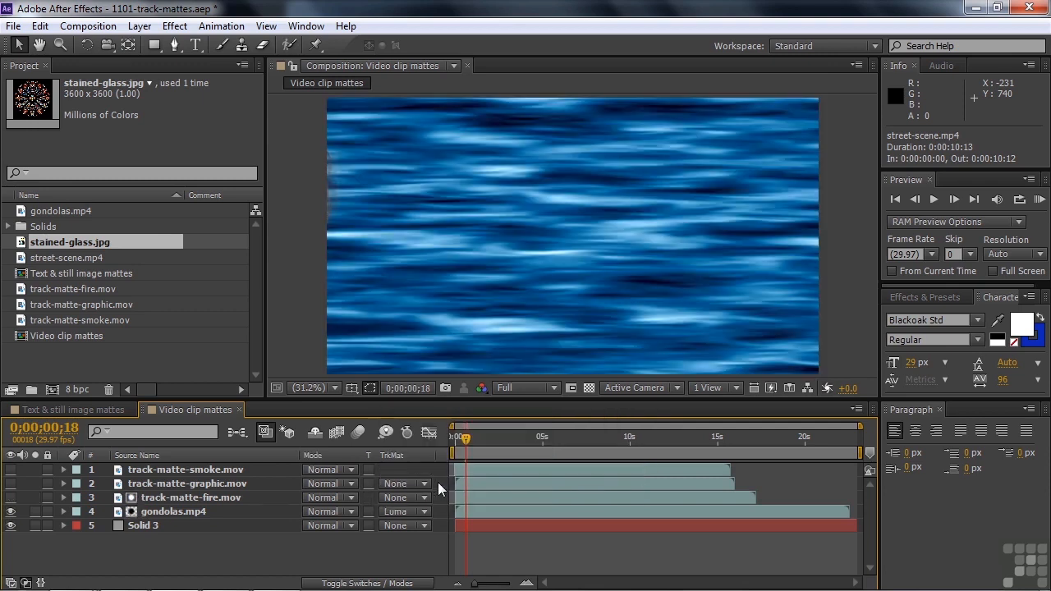
pyautogui.moveTo(466, 440)
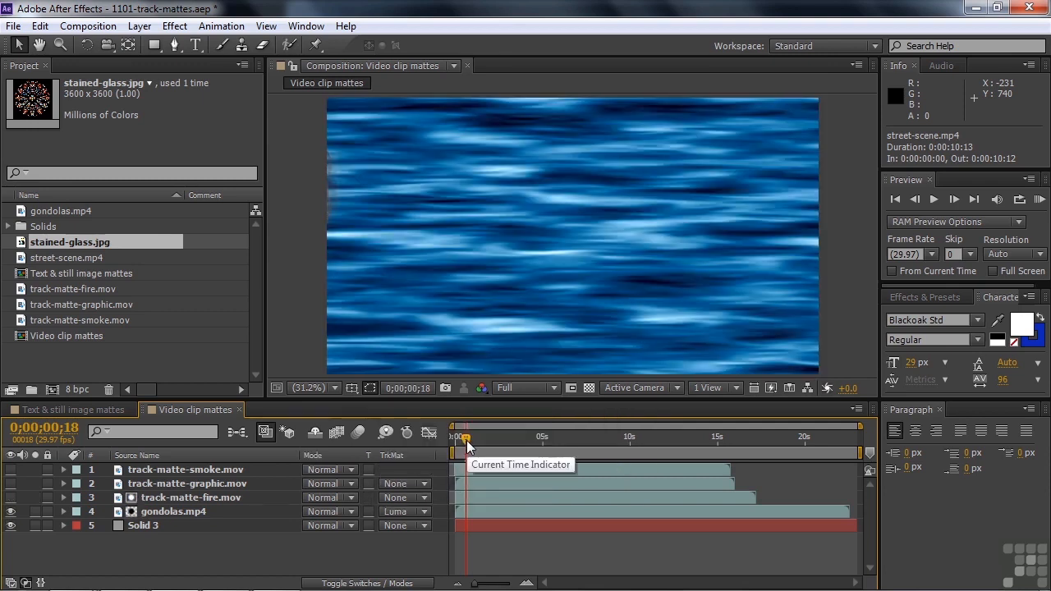
pyautogui.moveTo(466, 437); pyautogui.dragTo(468, 436)
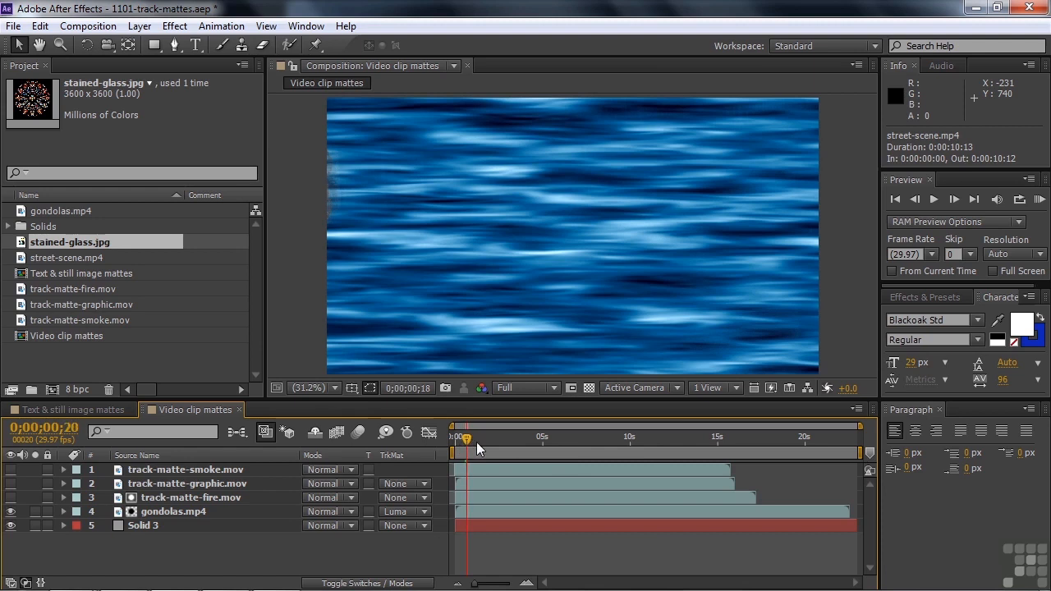
pyautogui.moveTo(466, 436); pyautogui.dragTo(539, 436)
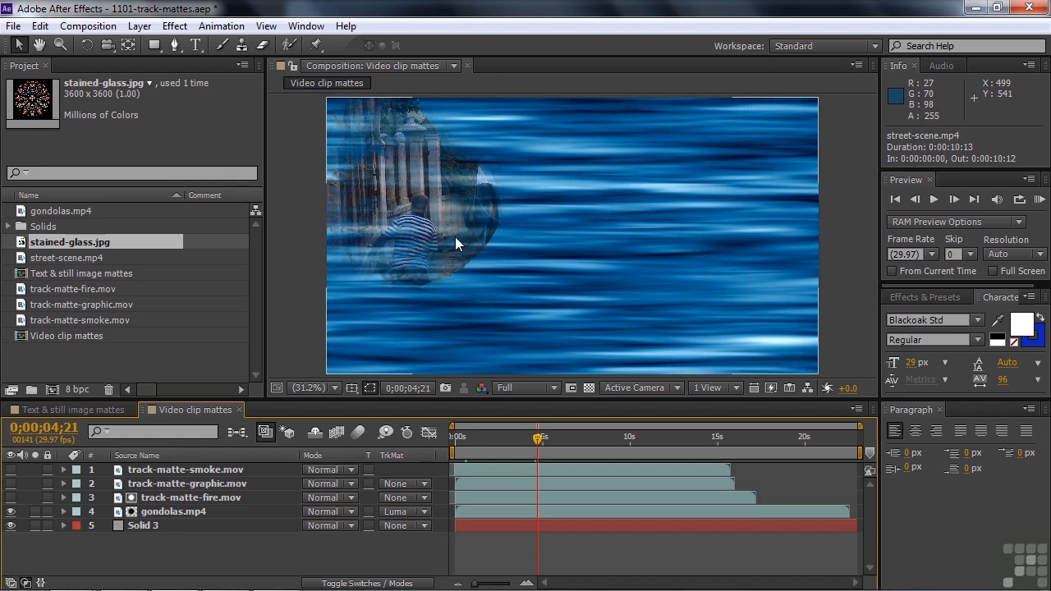
pyautogui.moveTo(482, 378)
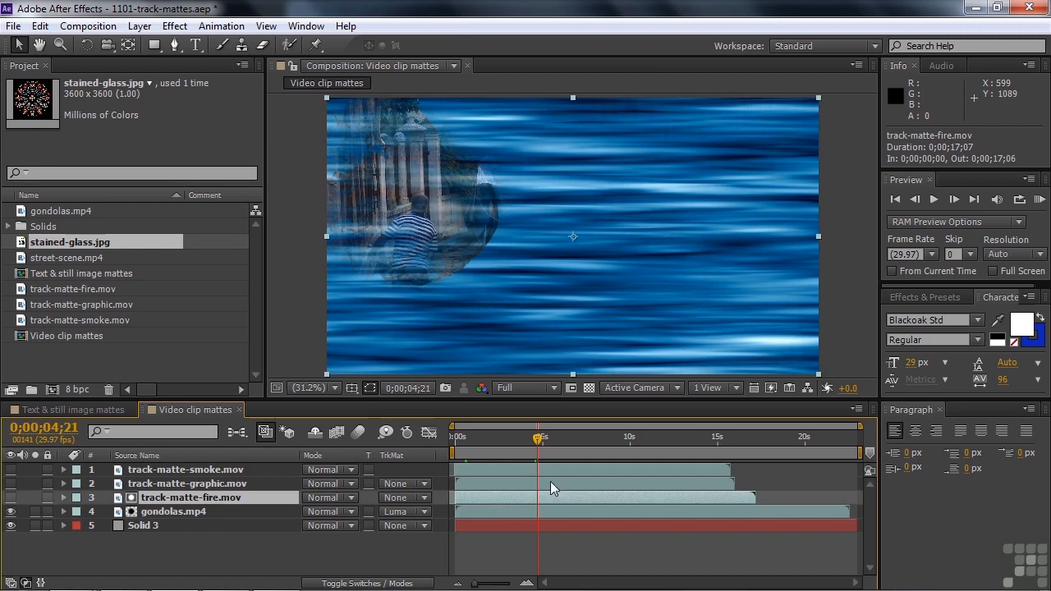
# Find 'curves' in Effects & Presets, apply Curves to track-matte-fire.mov and pull its shadows into an S
pyautogui.click(926, 297)
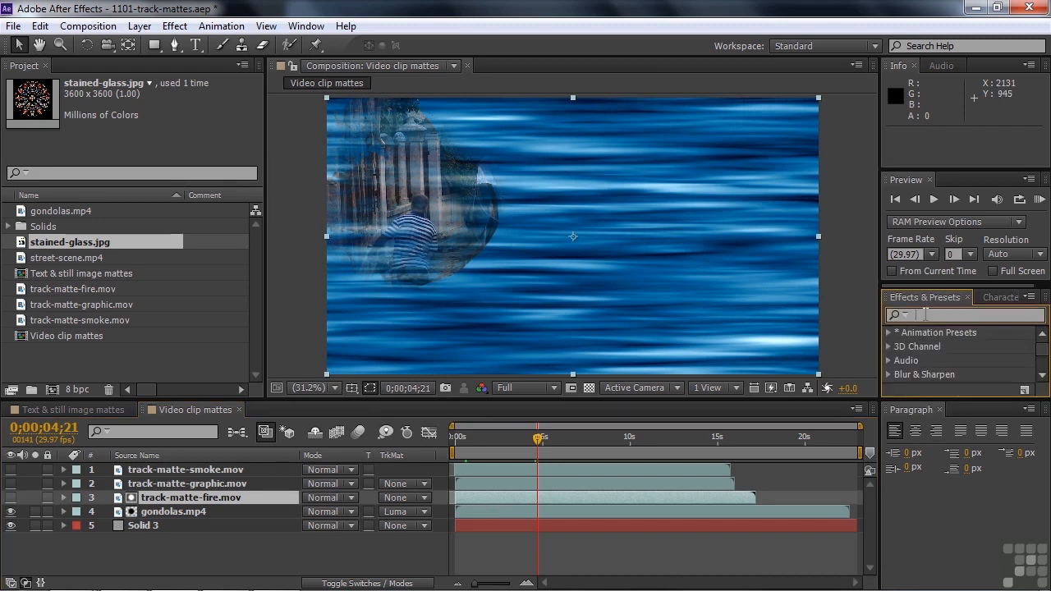
pyautogui.write('curves')
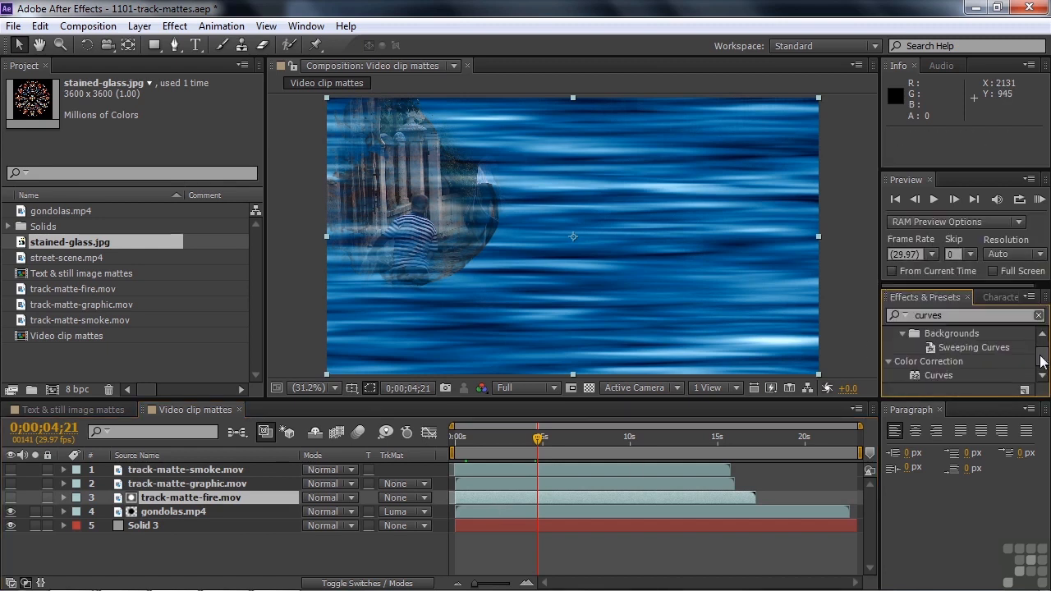
pyautogui.moveTo(922, 377)
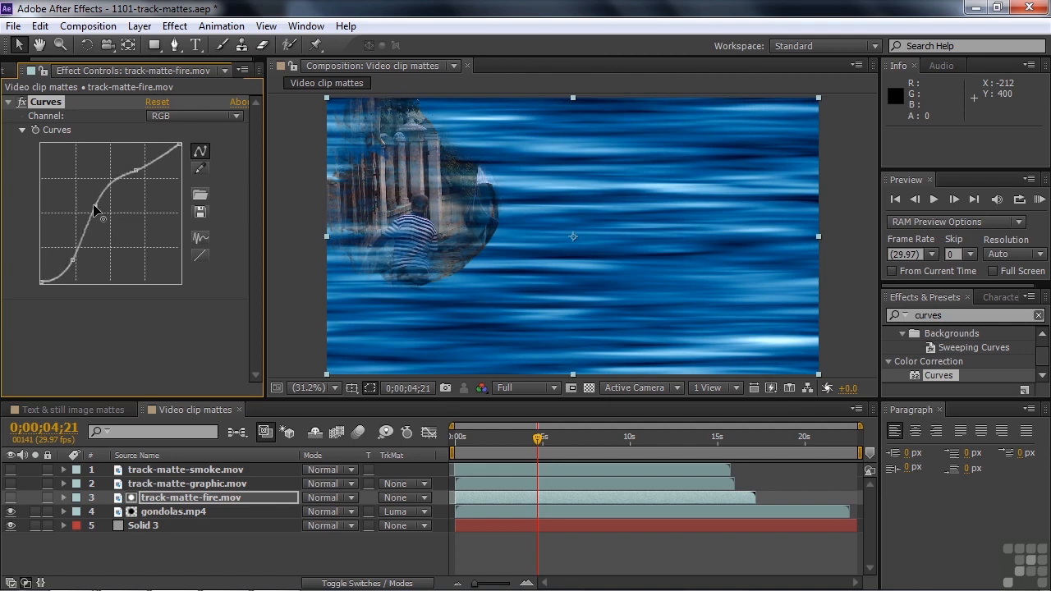
pyautogui.moveTo(95, 210); pyautogui.dragTo(105, 220)
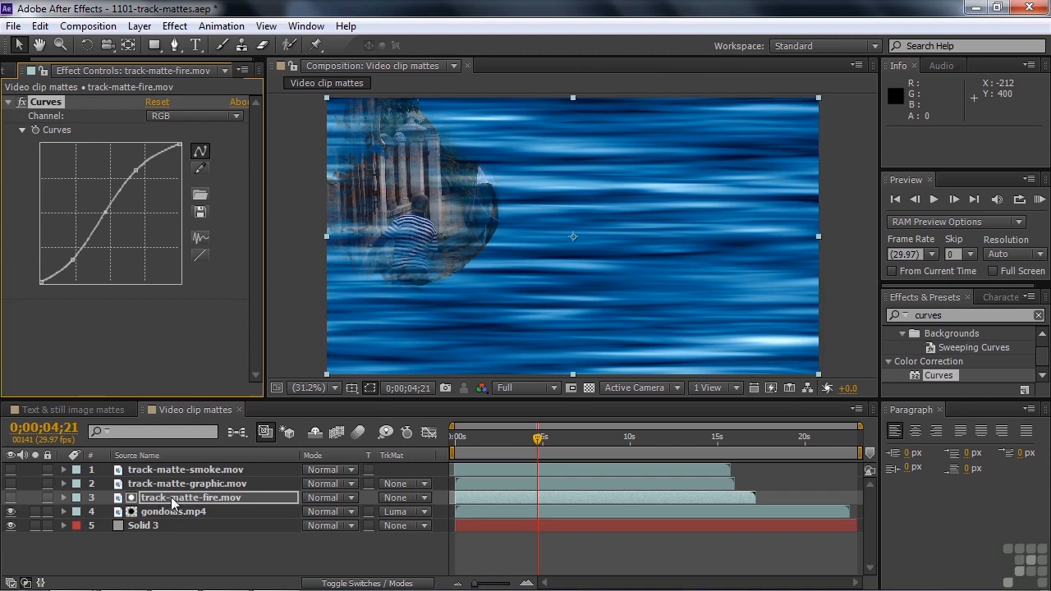
# Place track-matte-graphic.mov above gondolas.mp4 and set gondolas' TrkMat to Luma Inverted Matte
pyautogui.click(184, 483)
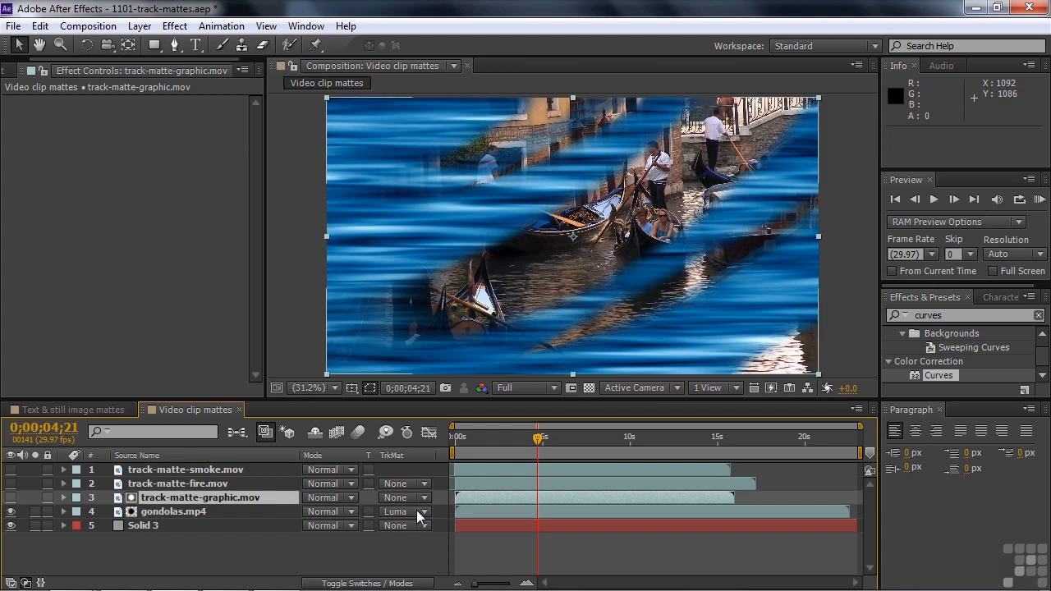
pyautogui.click(404, 512)
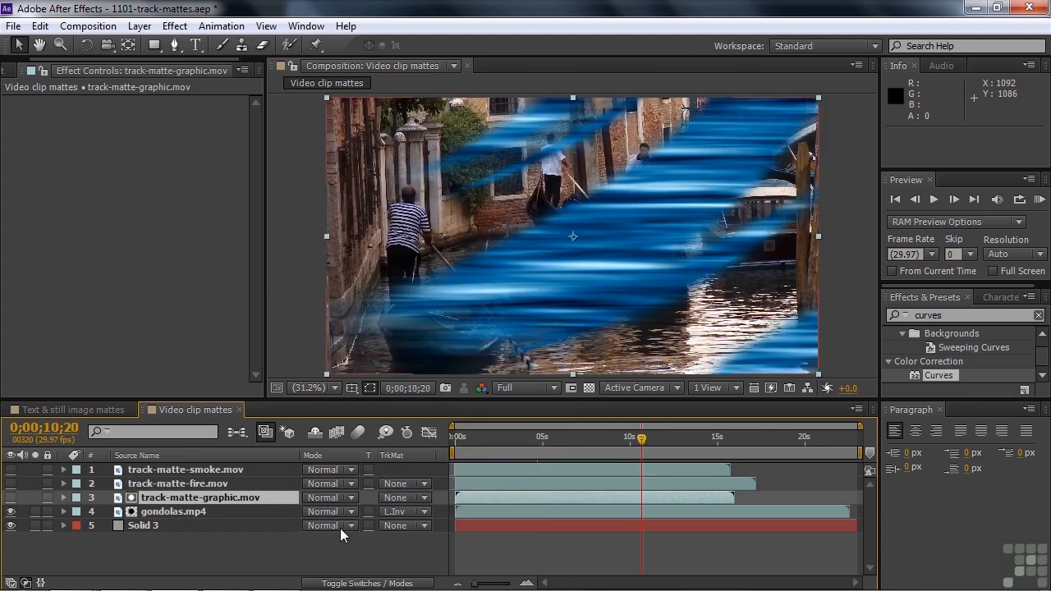
# Move track-matte-smoke.mov directly above gondolas.mp4 and bend its Curves effect into an S shape
pyautogui.click(184, 470)
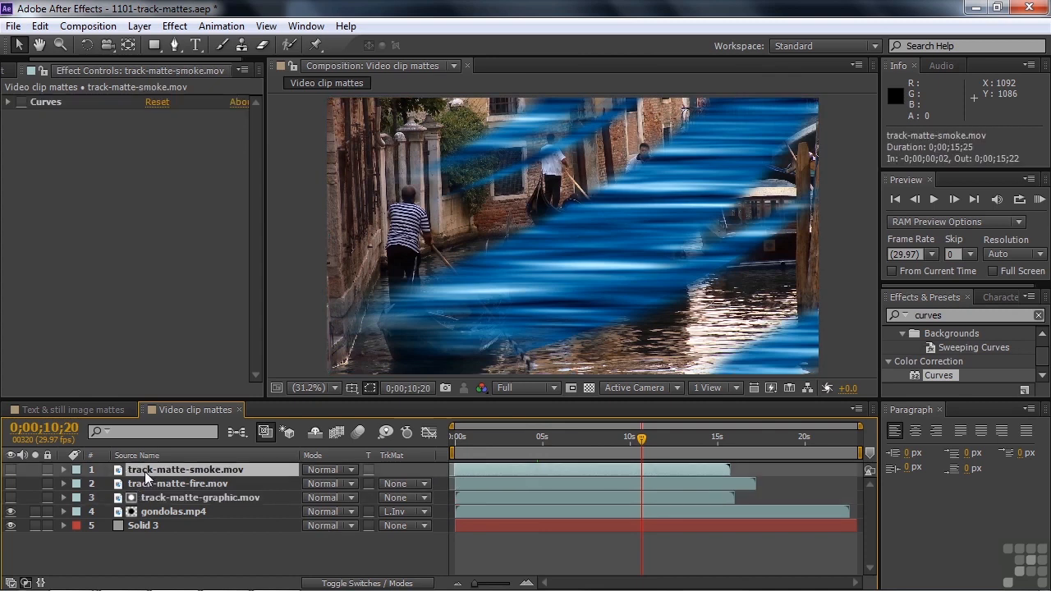
pyautogui.moveTo(148, 470); pyautogui.dragTo(147, 510)
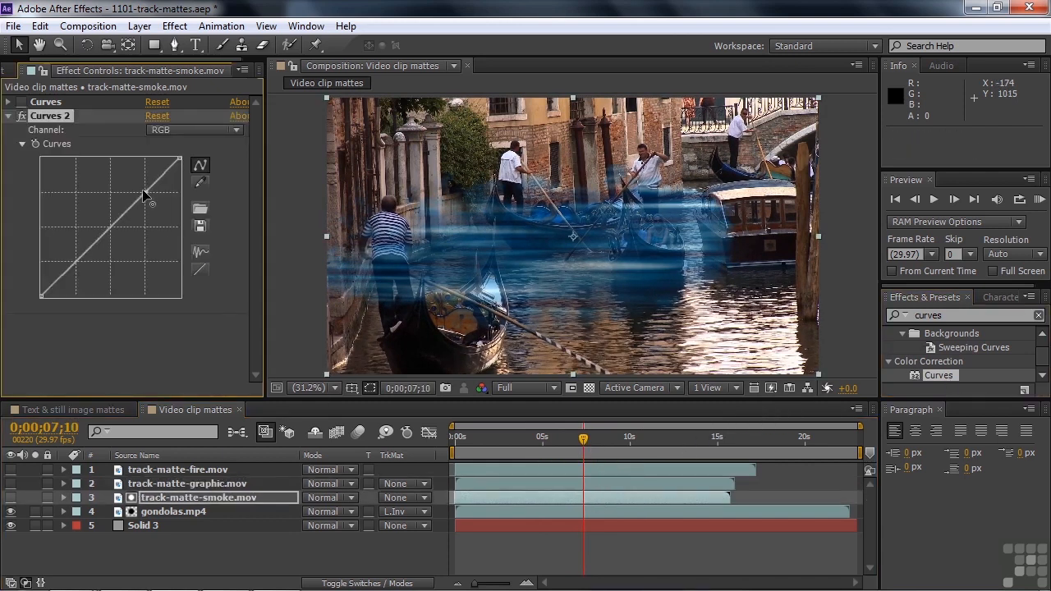
pyautogui.moveTo(131, 180); pyautogui.dragTo(82, 271)
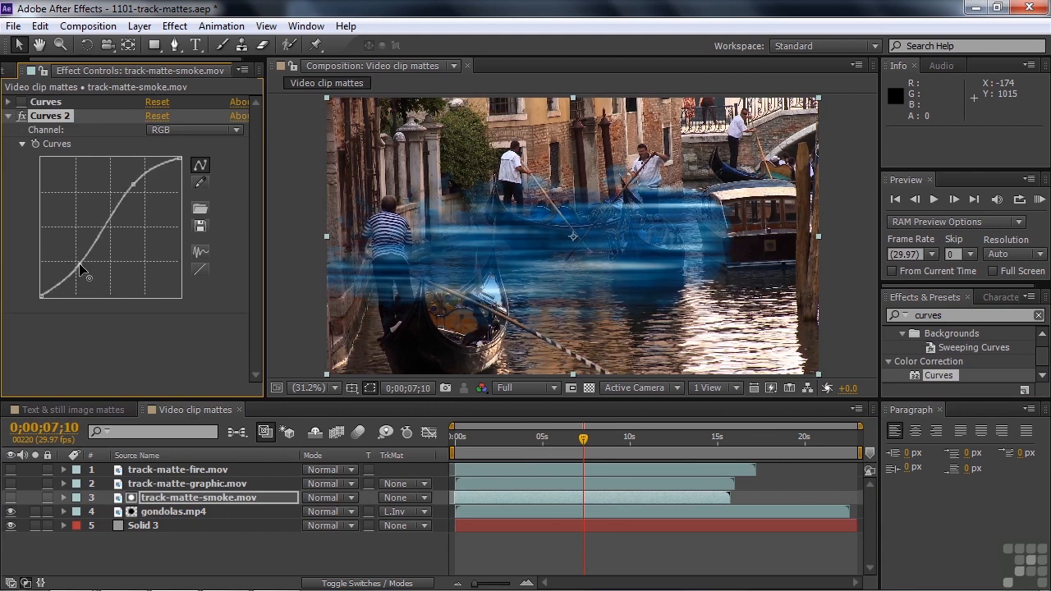
pyautogui.moveTo(79, 271); pyautogui.dragTo(115, 237)
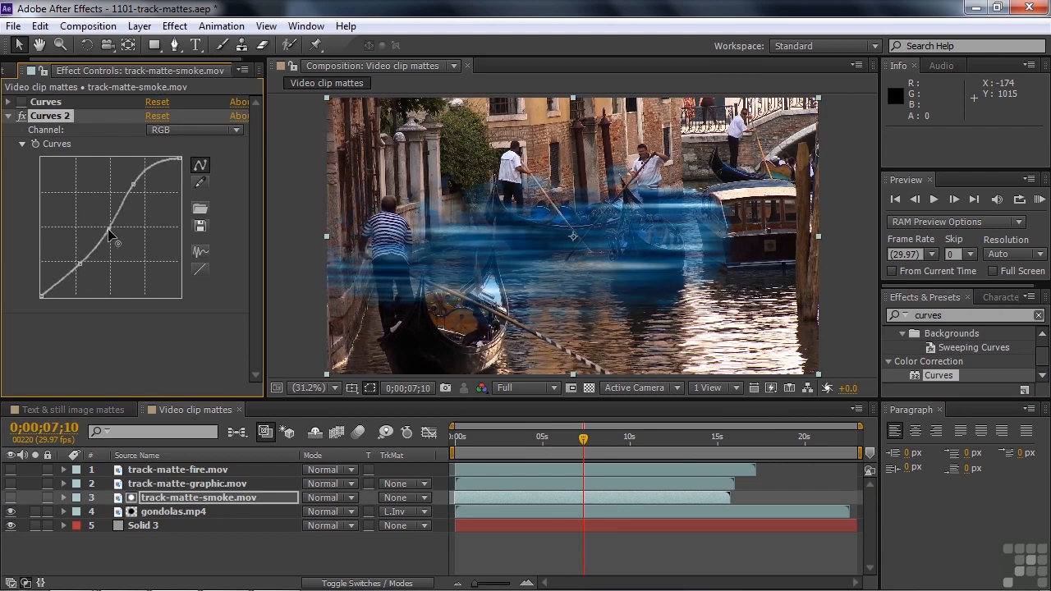